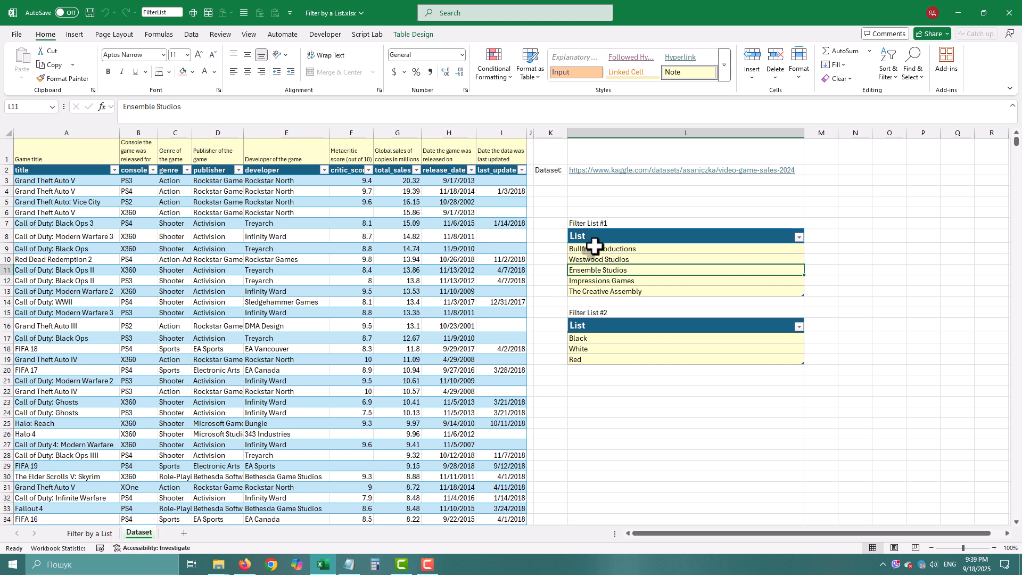
- Browse the developer column's filter values, tick Bullfrog Productions, then cancel without filtering
left_click(600, 248)
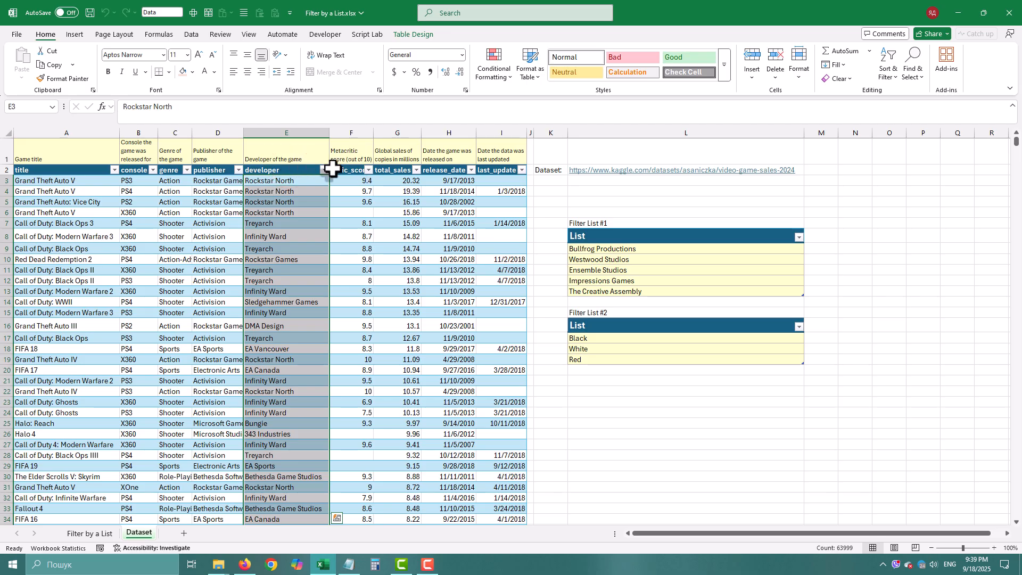
left_click(327, 170)
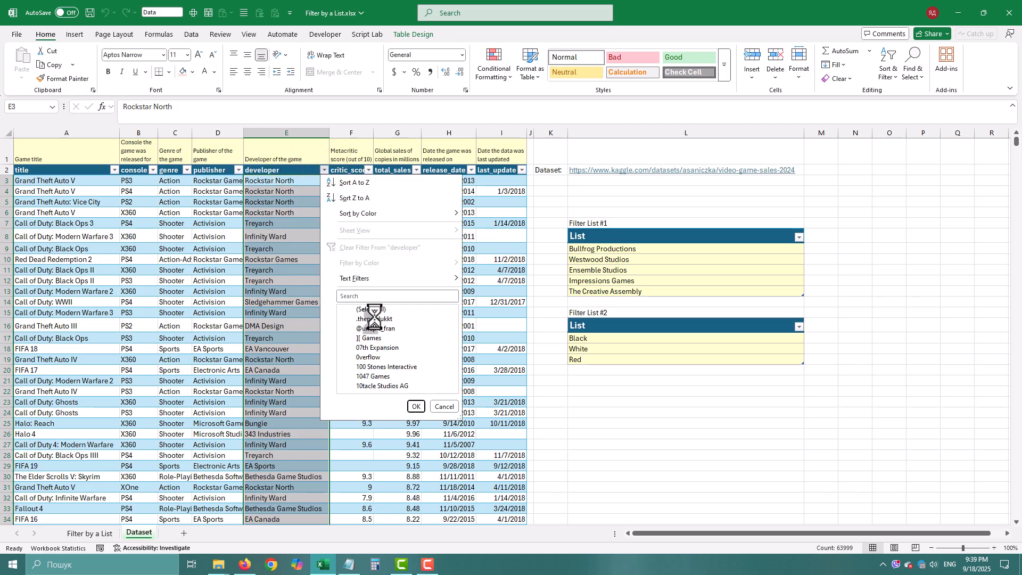
left_click(350, 309)
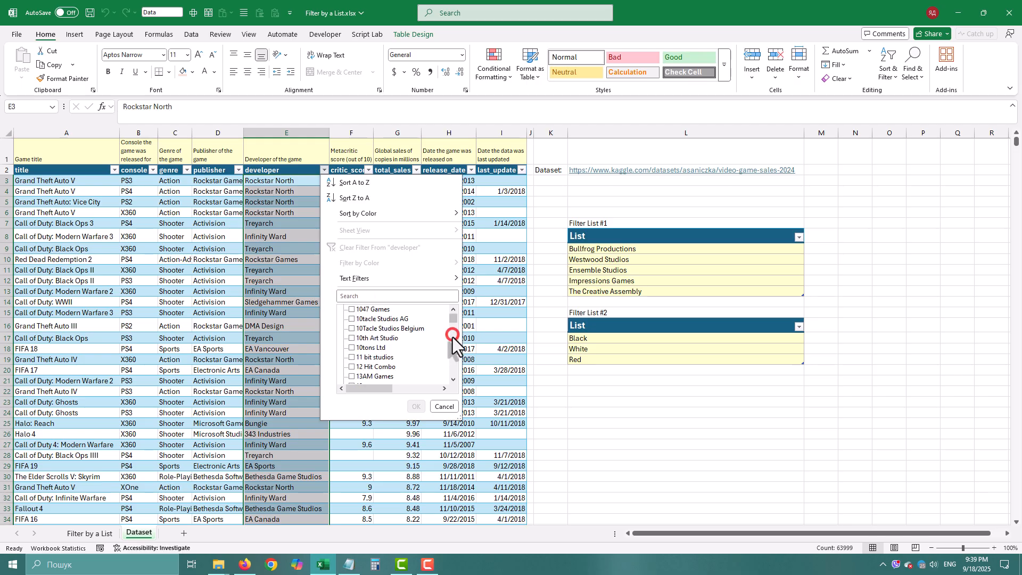
scroll("down", 3)
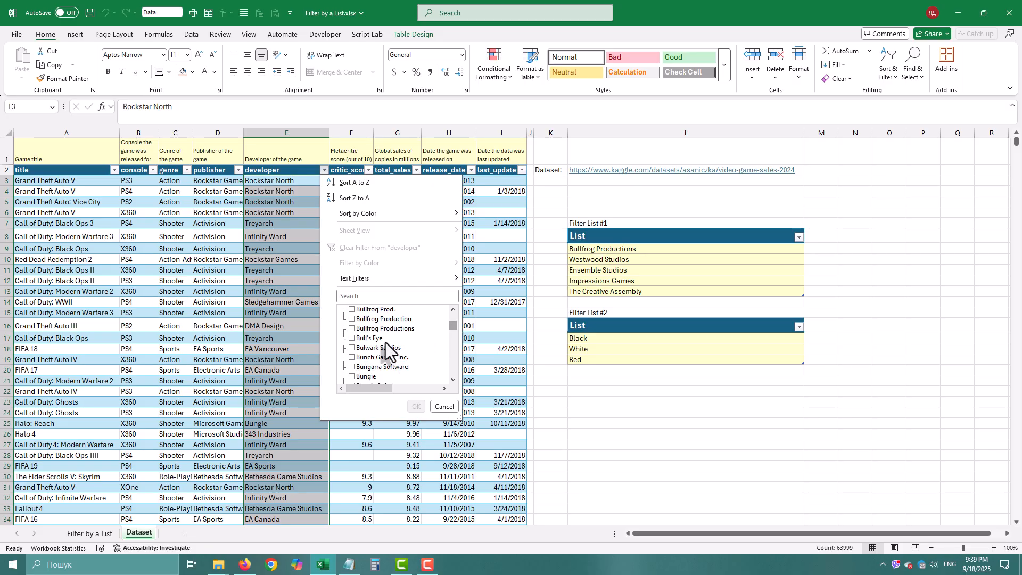
left_click(350, 328)
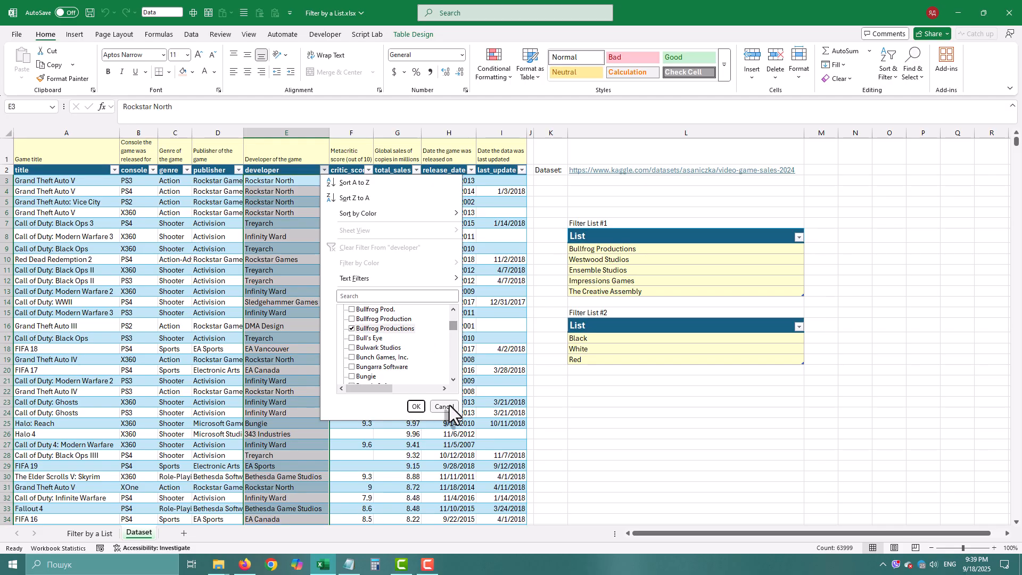
left_click(415, 406)
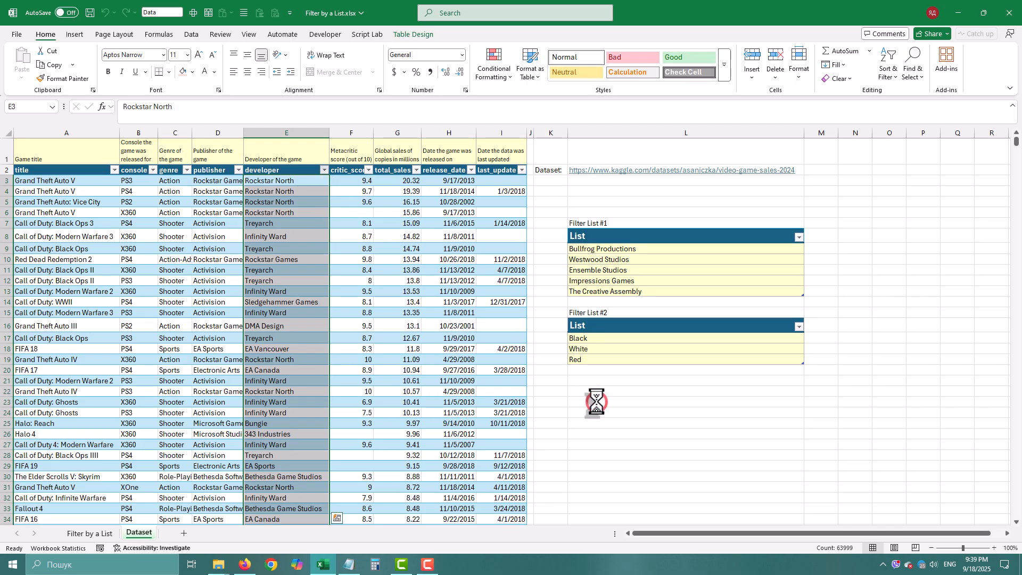
- Move to the Filter by a List sheet and review the Method 1 and Method 3 headings
left_click(90, 532)
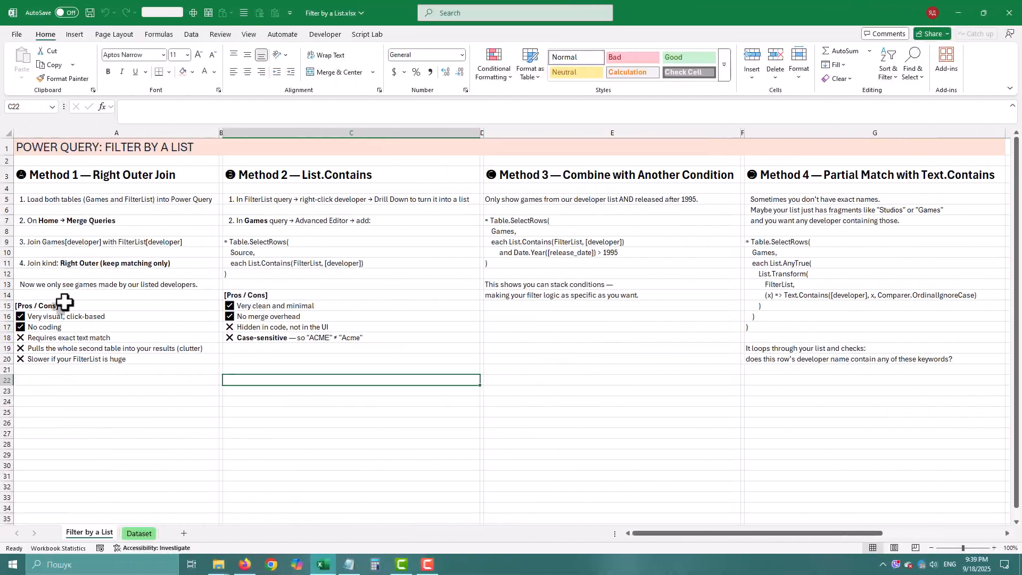
left_click(116, 174)
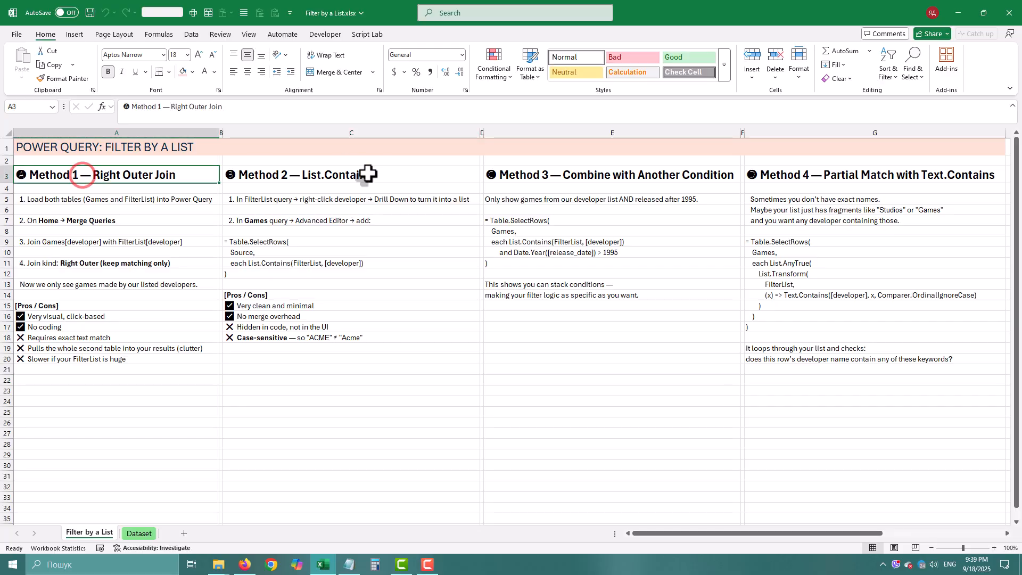
left_click(611, 173)
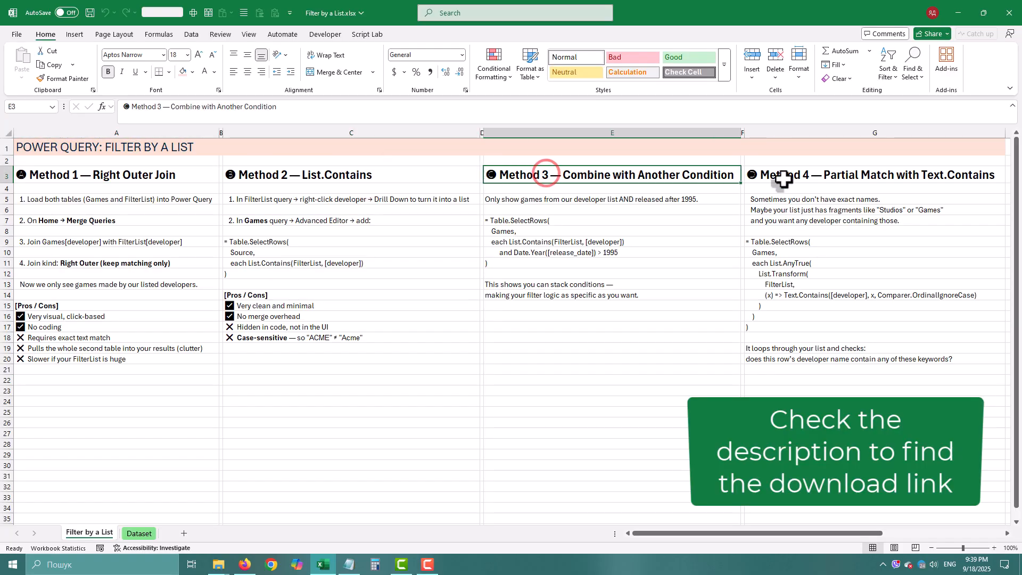
- Load the games table on the Dataset sheet into the Power Query Editor via From Table/Range
left_click(138, 533)
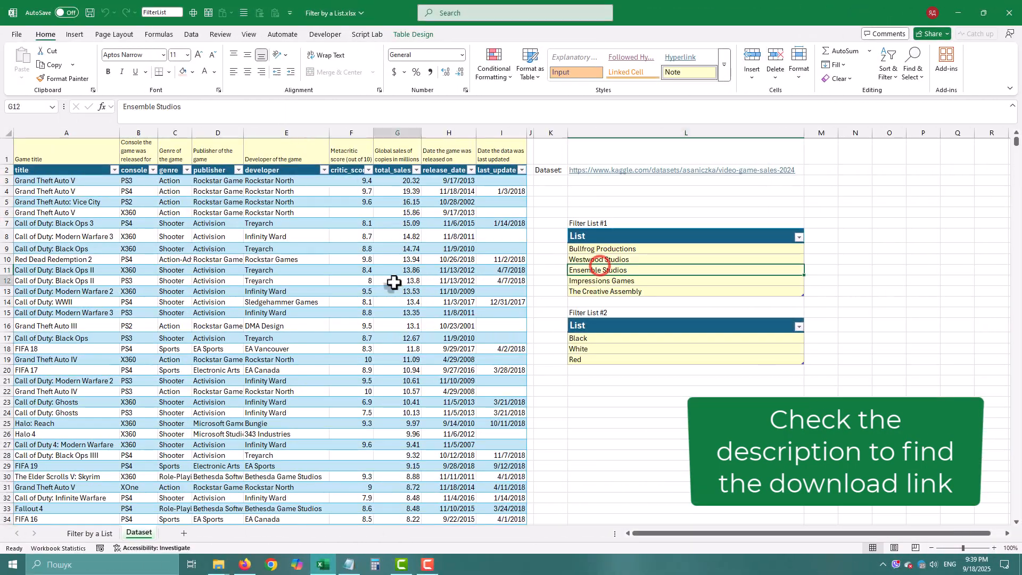
left_click(192, 34)
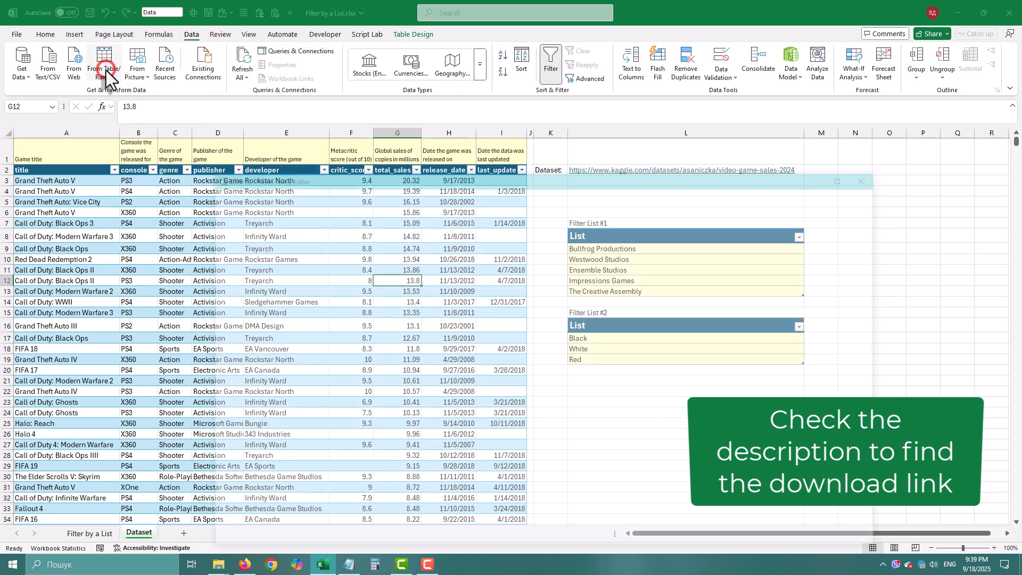
left_click(104, 62)
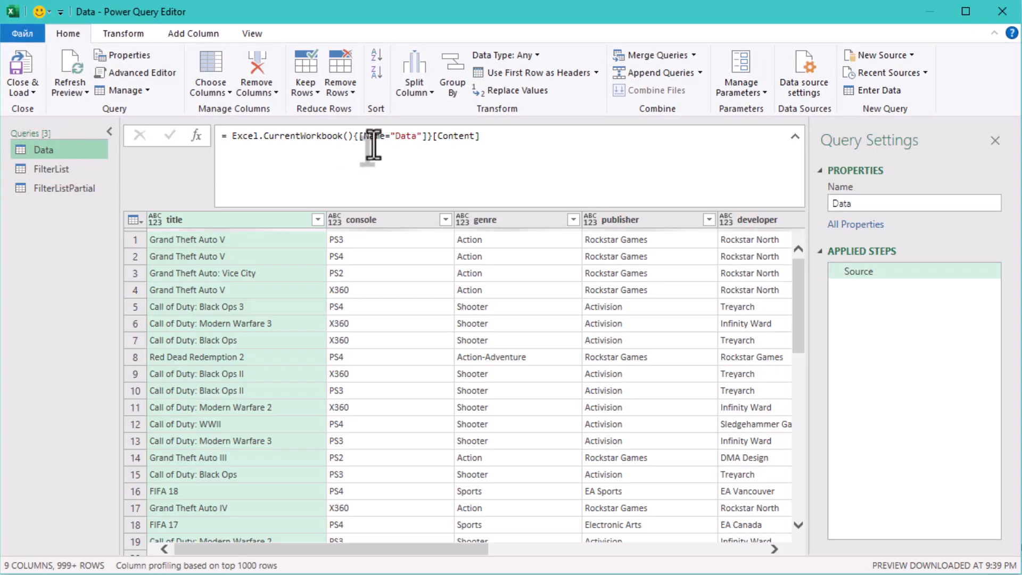
mouse_move(62, 189)
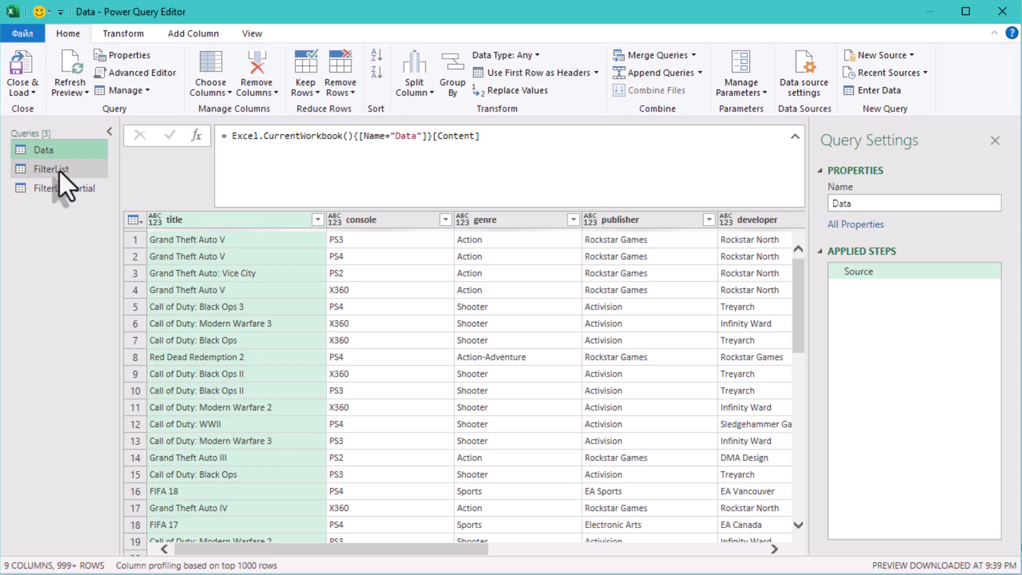
- Preview the FilterList query and its List column of developer names
left_click(50, 168)
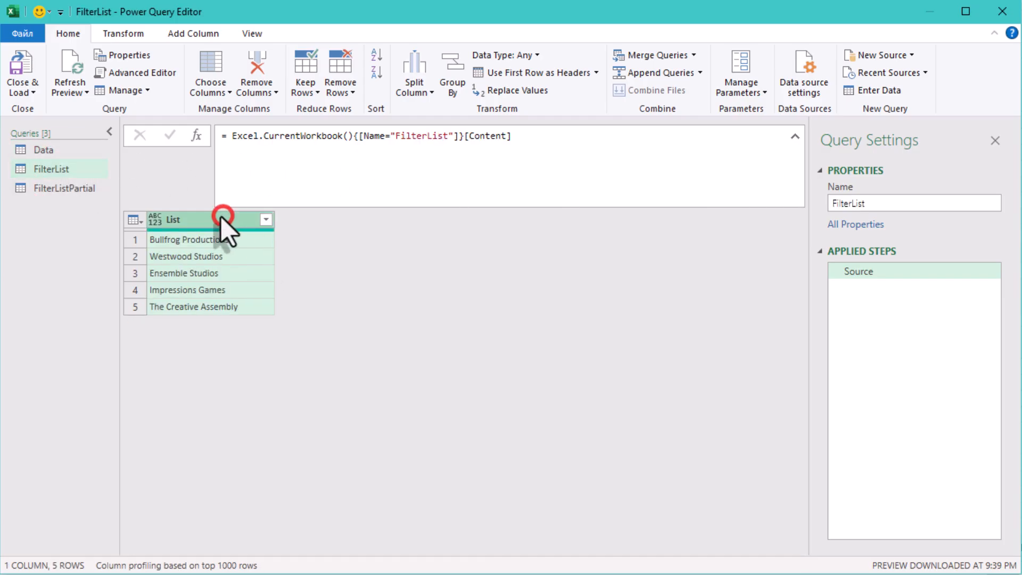
left_click(44, 149)
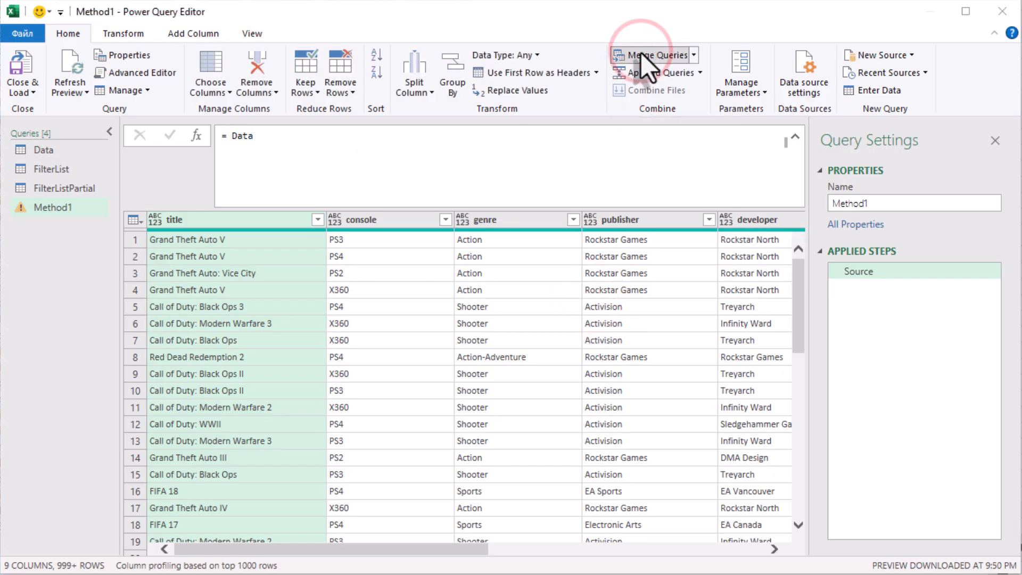
- Merge Method1 with FilterList on developer = List using a Right Outer join, leaving 158 rows
left_click(655, 54)
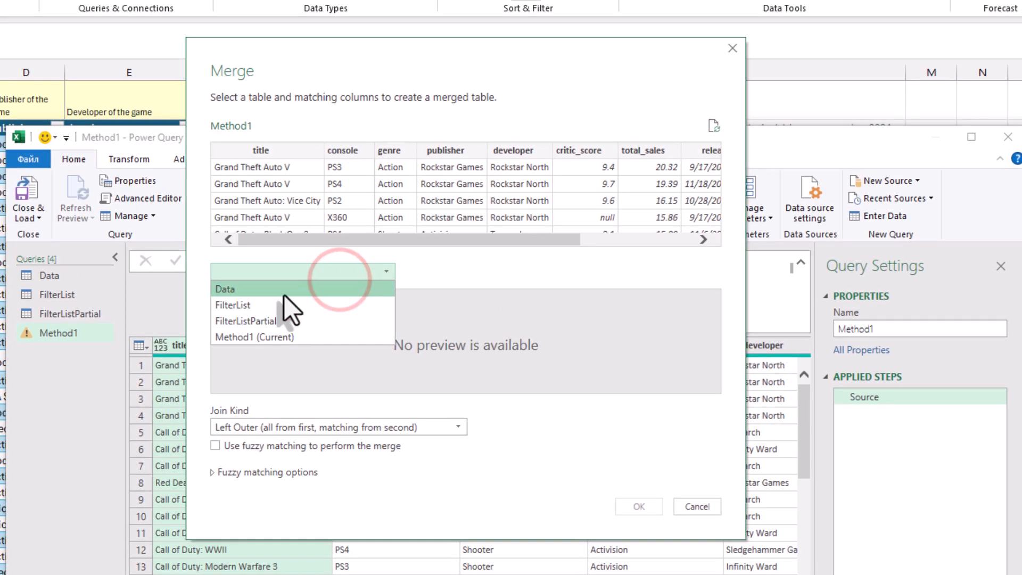
left_click(232, 304)
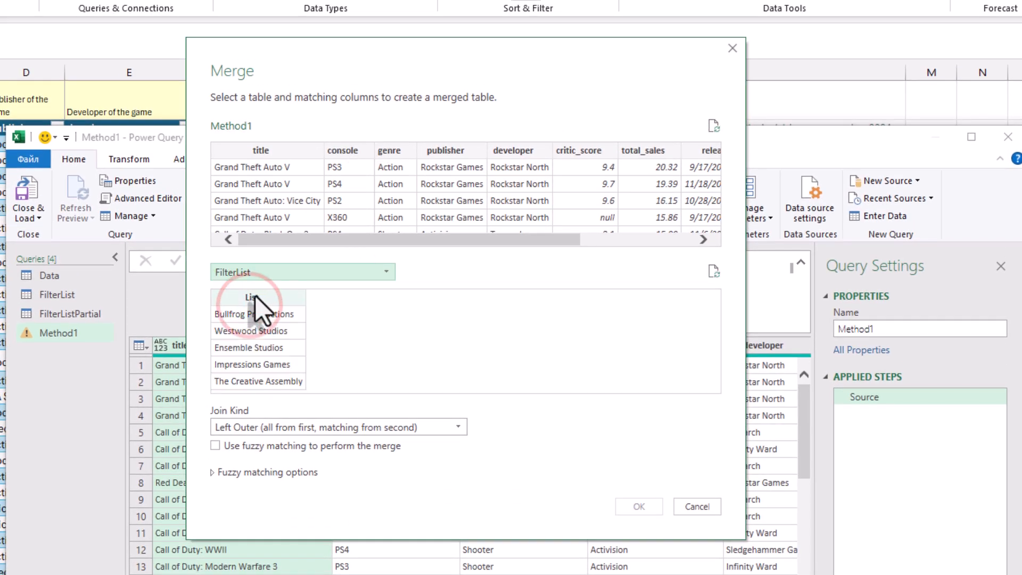
left_click(514, 150)
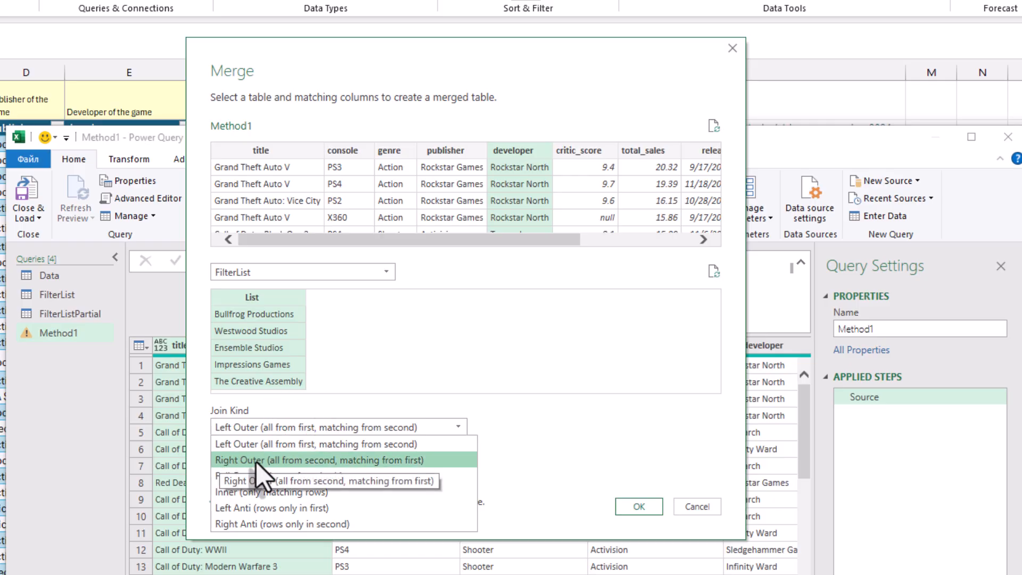
left_click(319, 460)
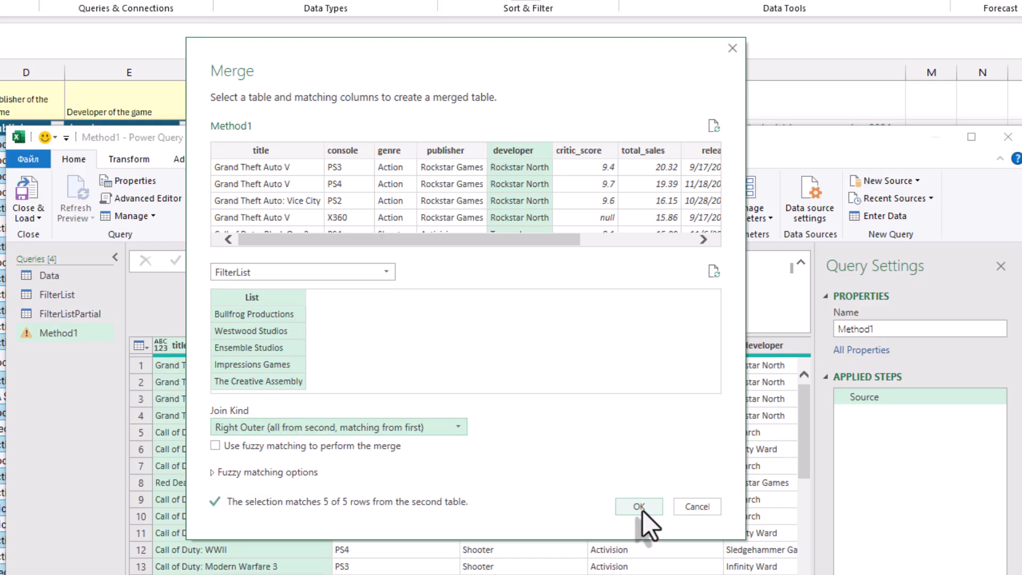
left_click(638, 507)
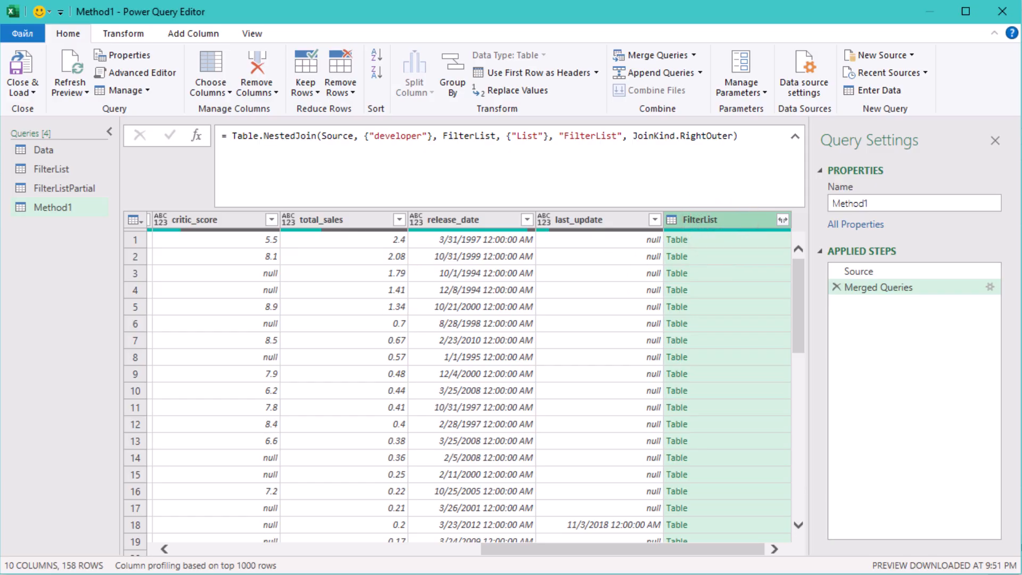
- Remove the merged FilterList column from Method1
scroll("left", 3)
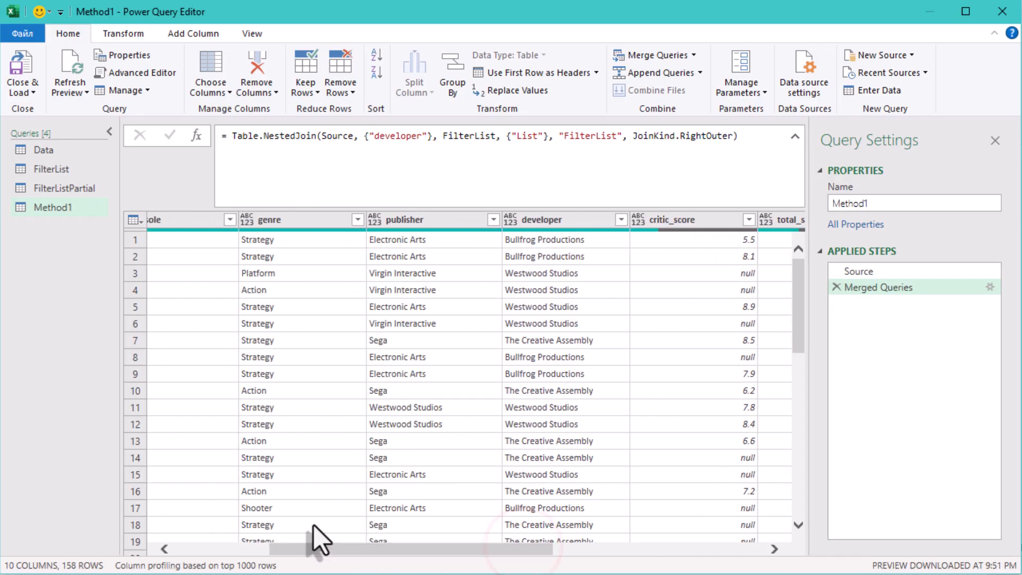
left_click(619, 220)
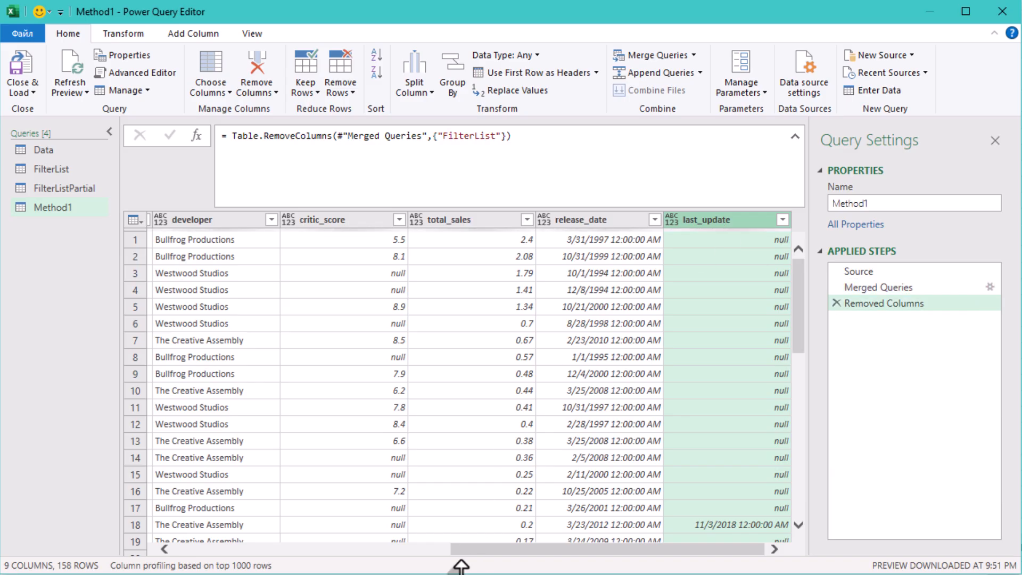
scroll("left", 3)
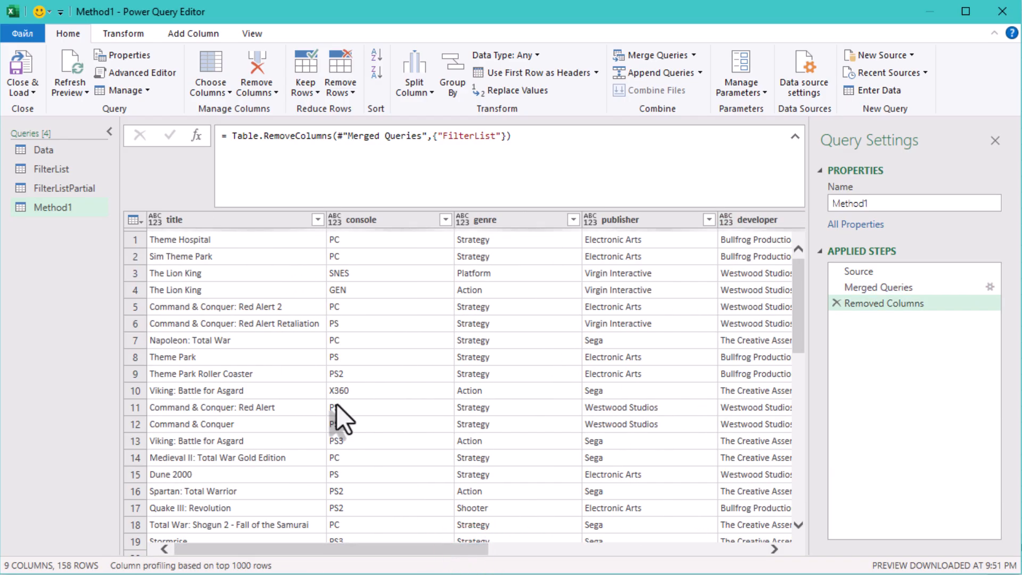
scroll("down", 3)
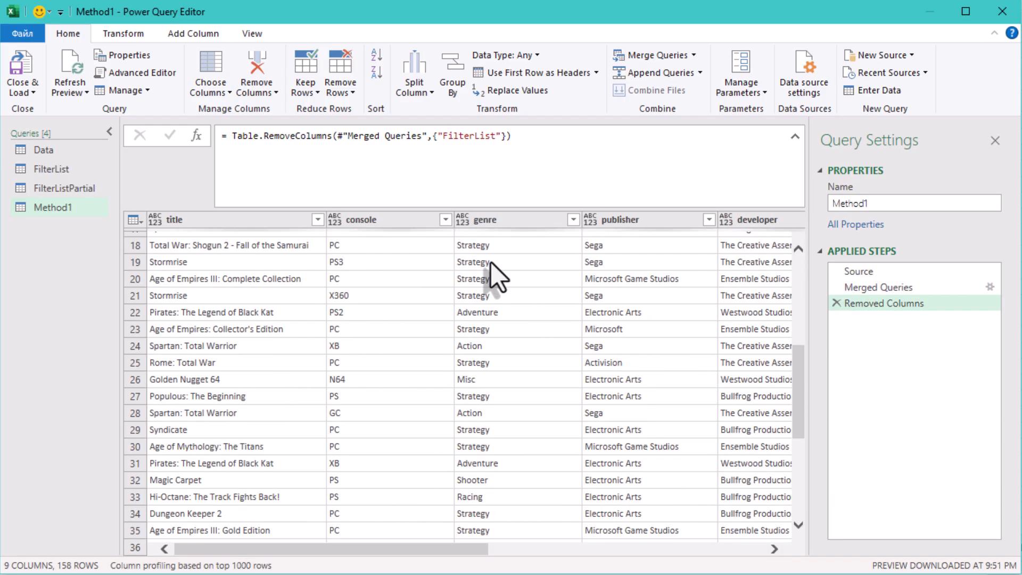
scroll("up", 3)
type("-")
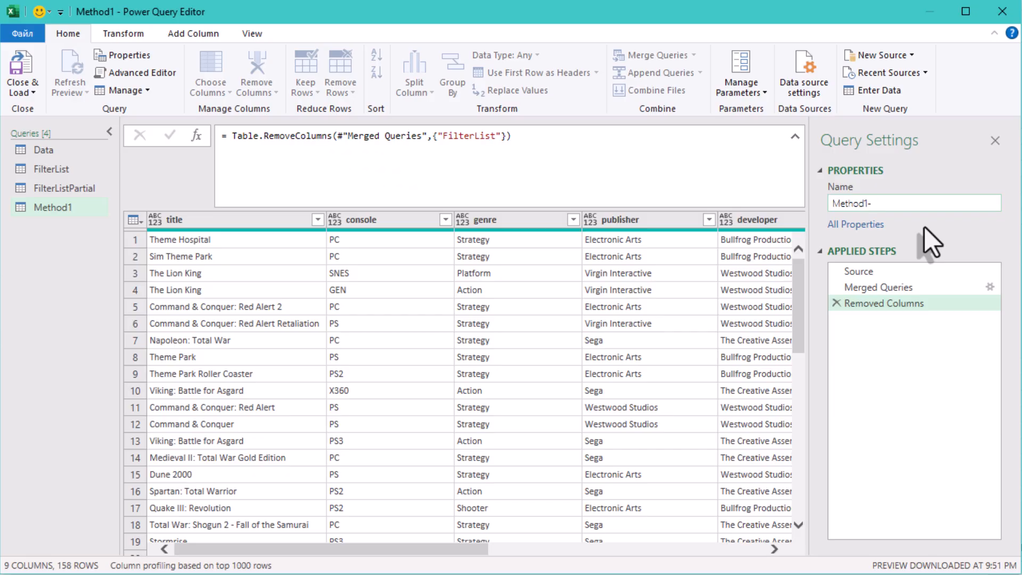
- Rename the query to Method1-RightOuter
type("RightOu")
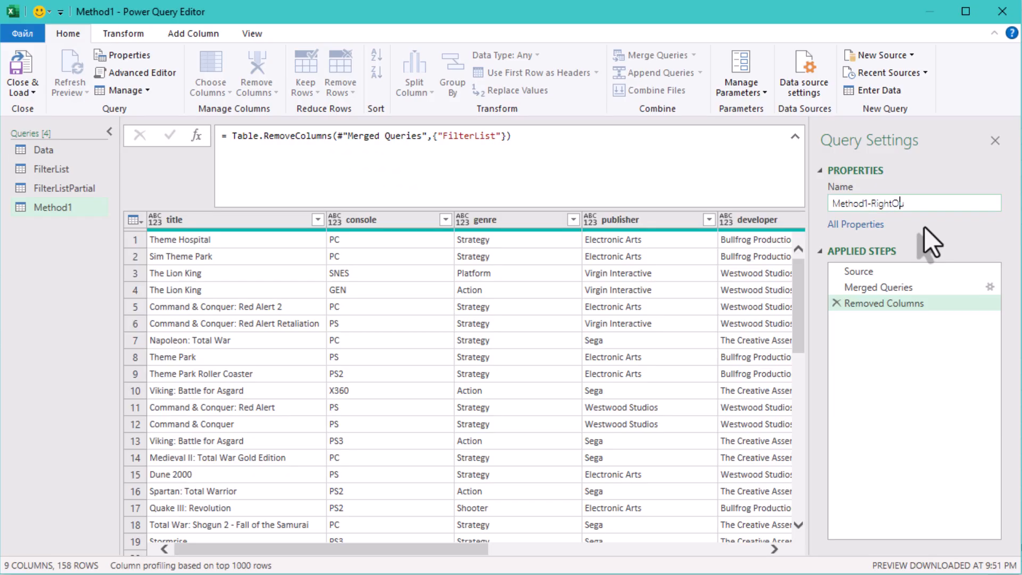
left_click(62, 283)
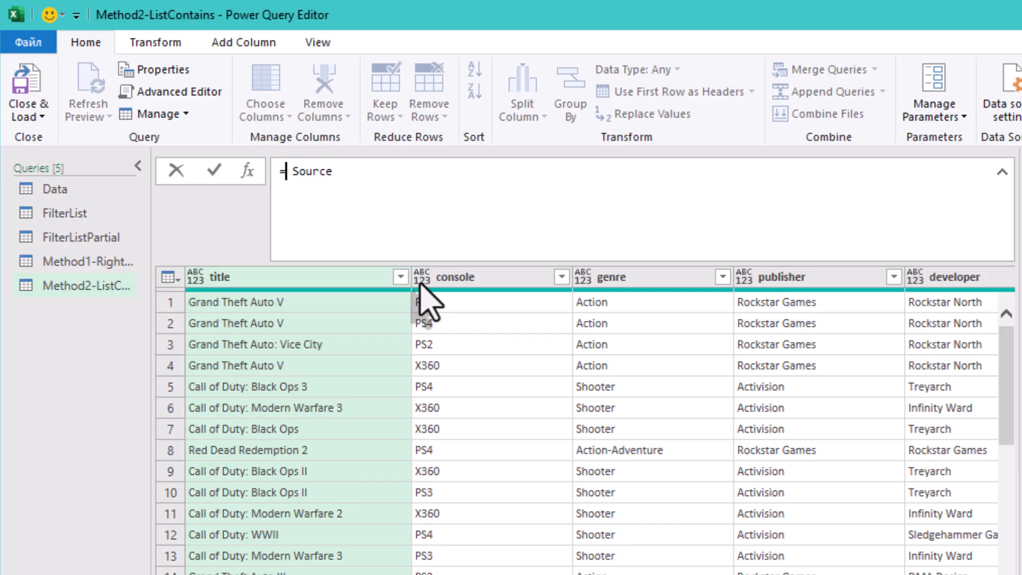
- Begin the custom step formula = Table.SelectRows(Source, each List.Contains( using IntelliSense
type("tab")
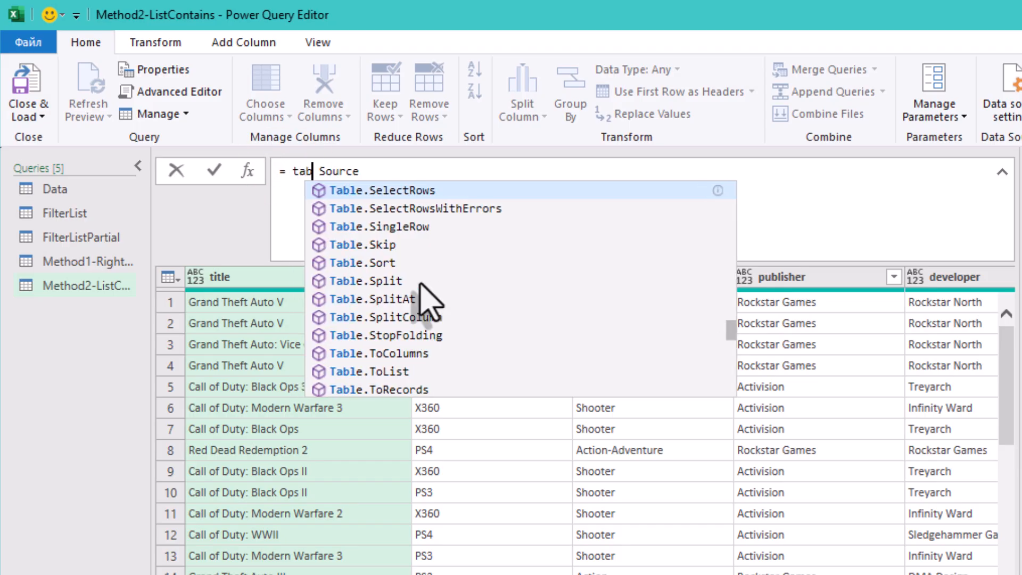
left_click(381, 190)
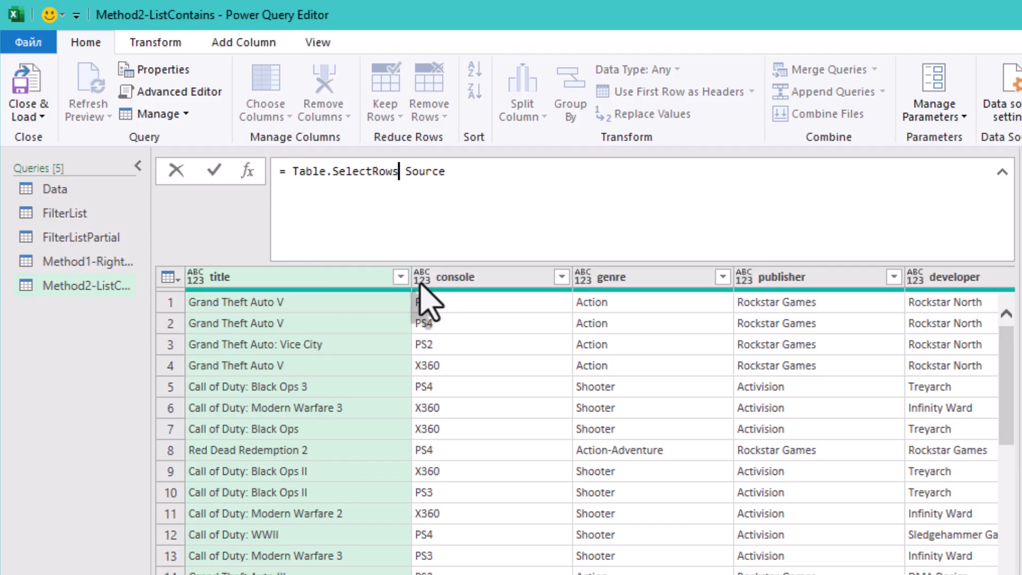
type("(")
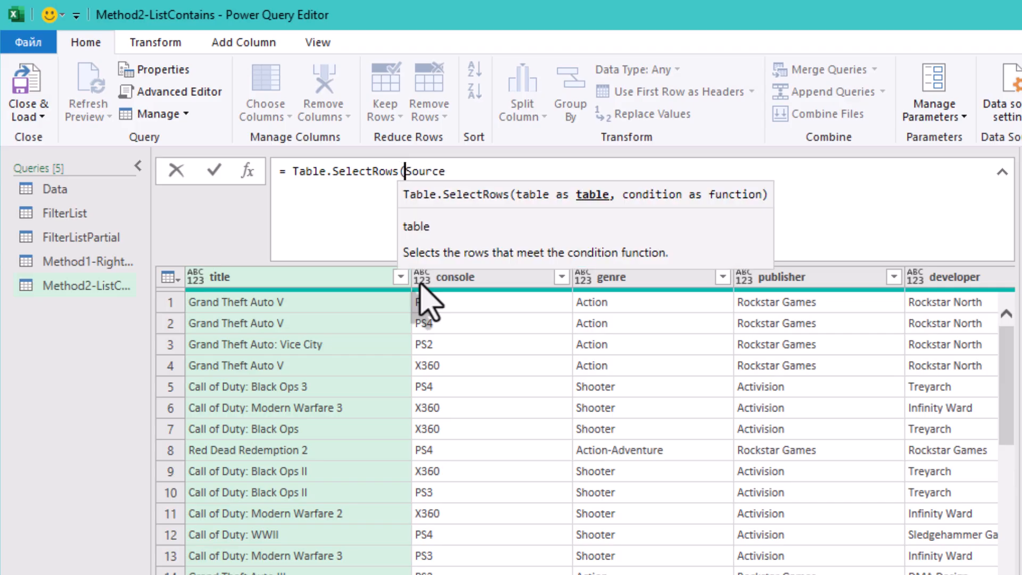
type(", e")
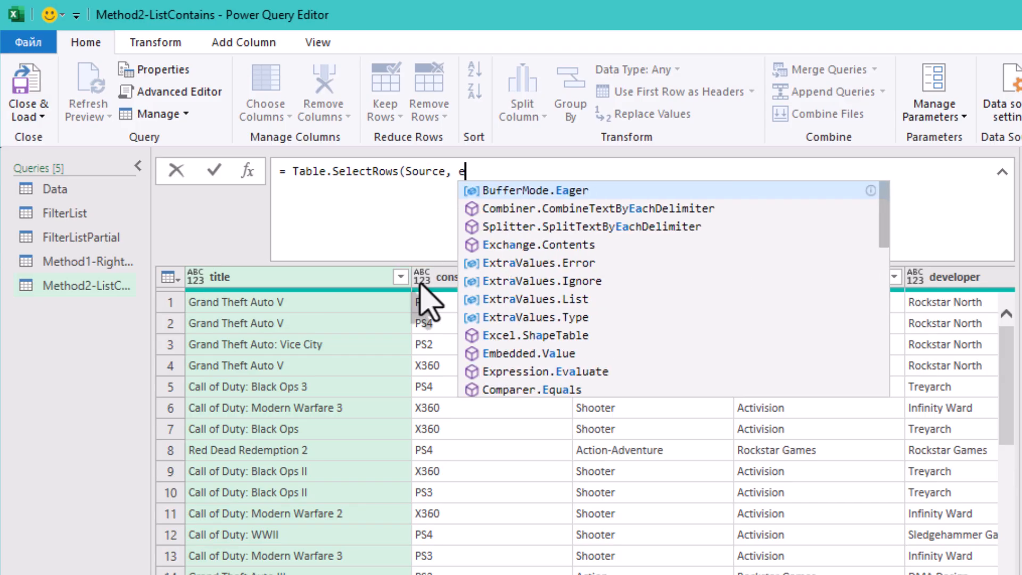
type("ach")
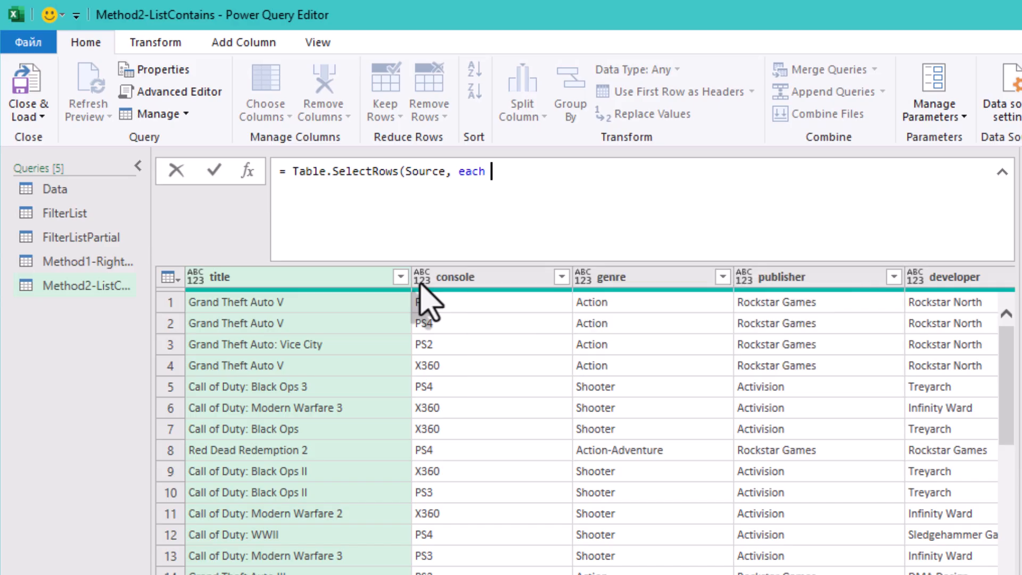
type("listc")
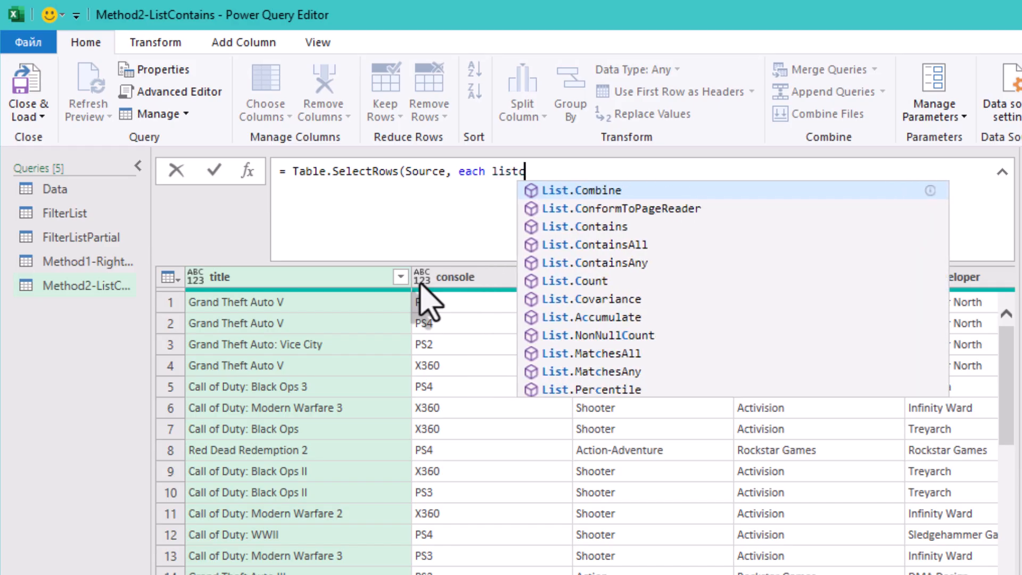
type("nt")
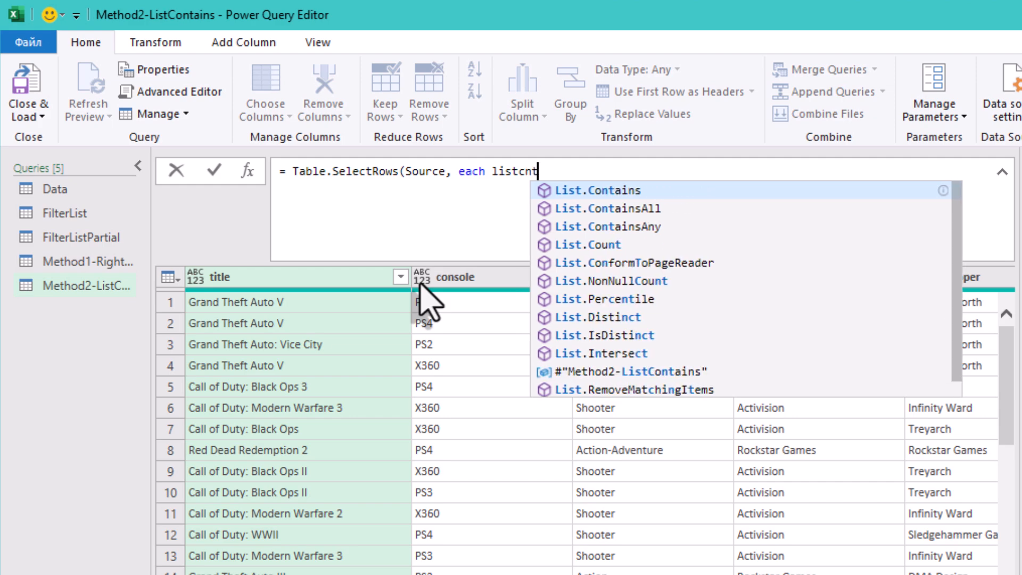
left_click(599, 189)
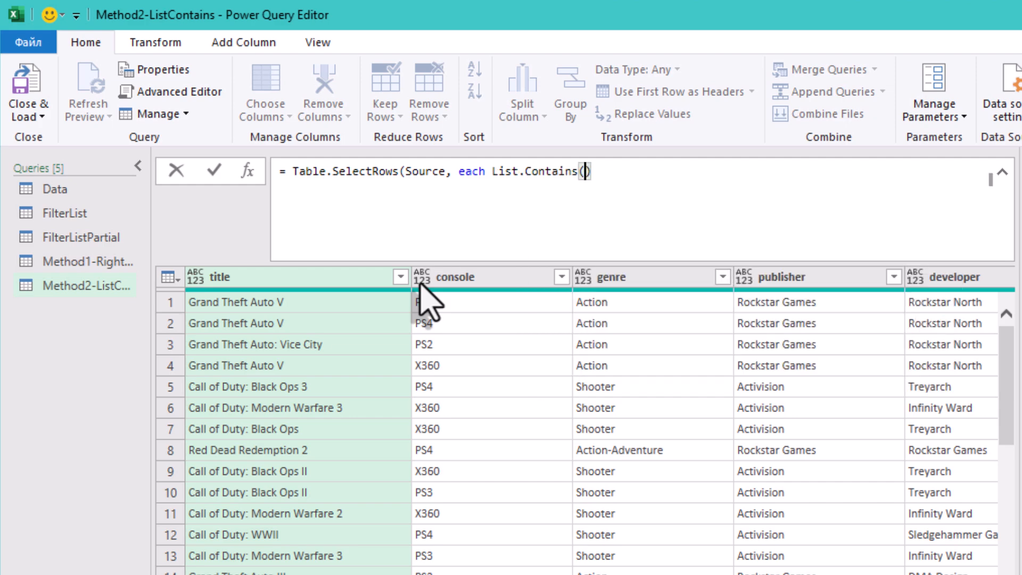
type("(")
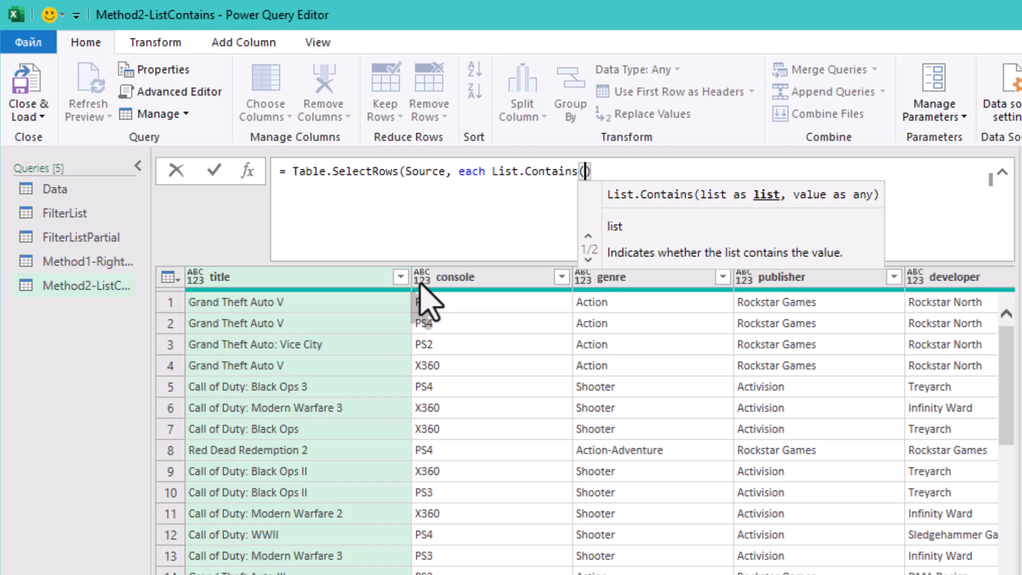
- Complete the formula with FilterList[List], [developer]) as the List.Contains arguments
type("fil")
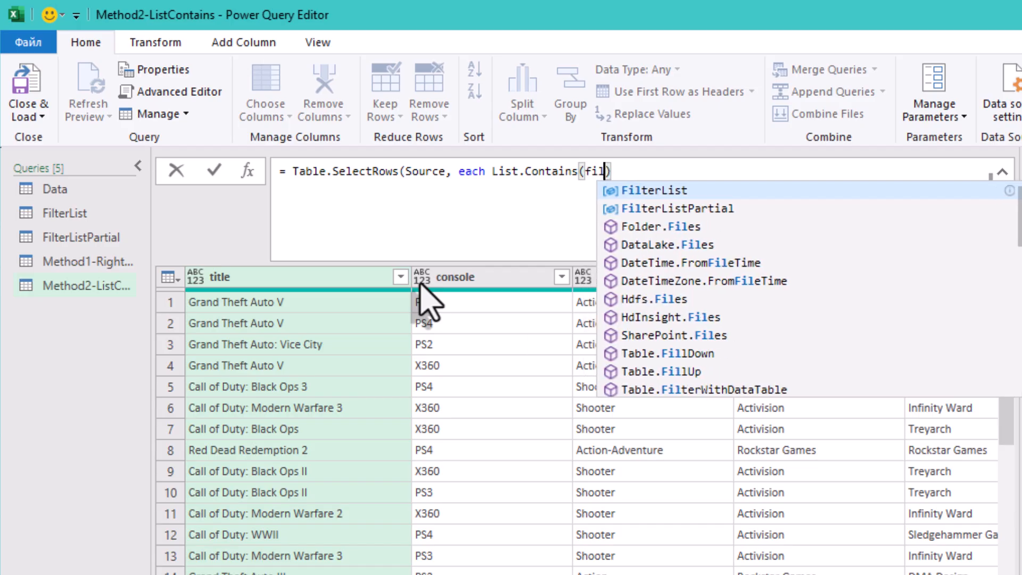
left_click(660, 190)
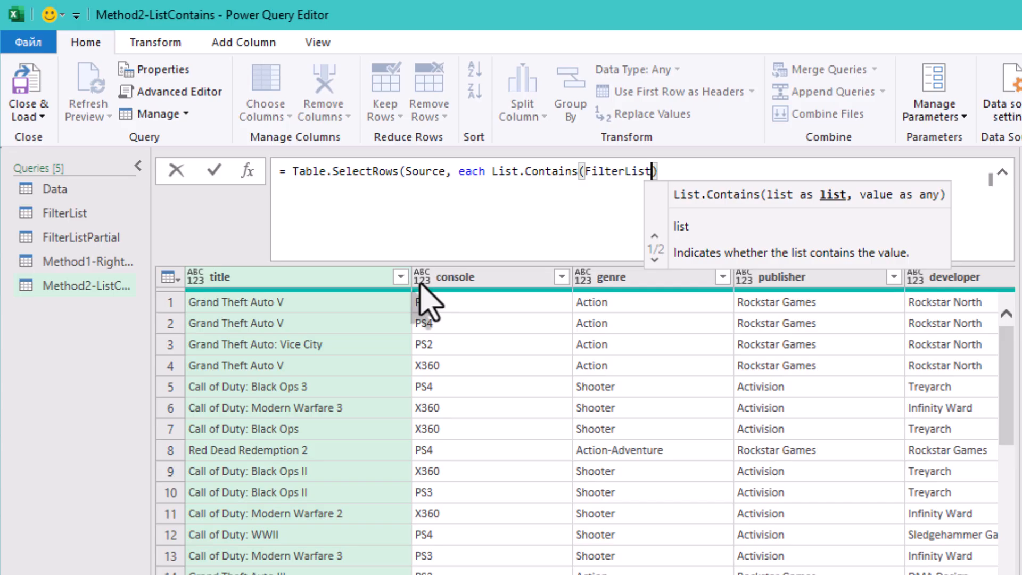
type("[]")
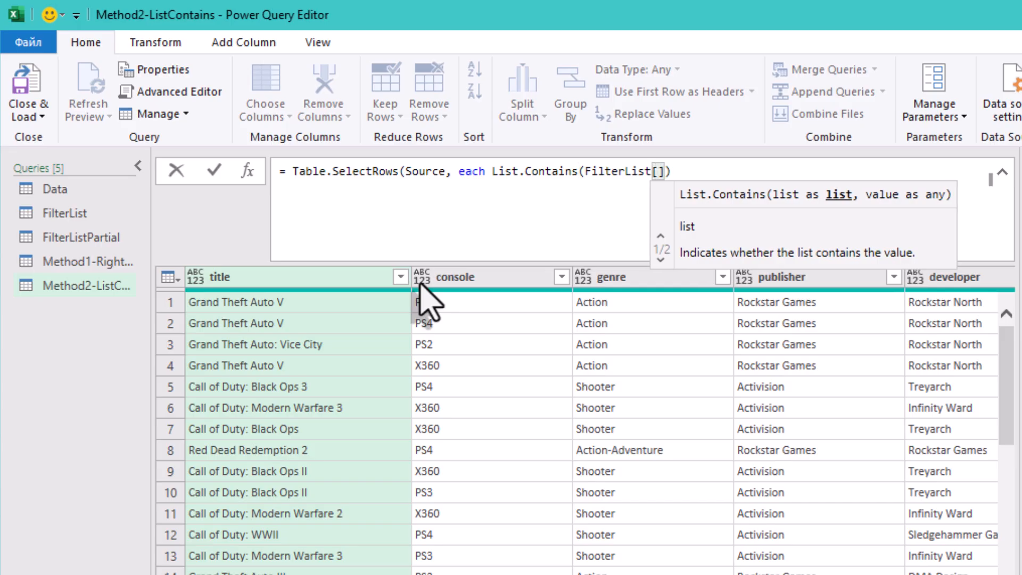
type("List")
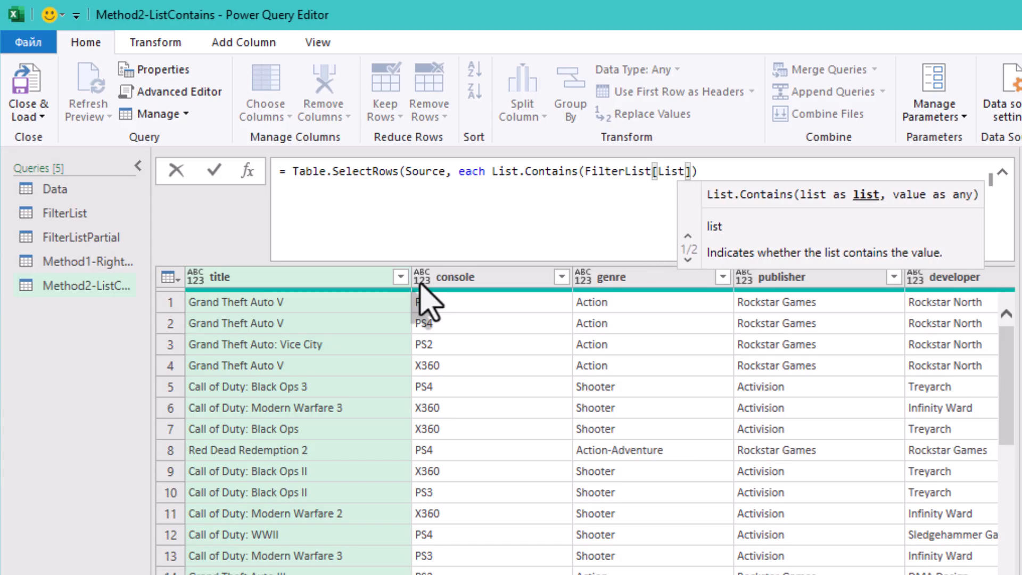
type(",")
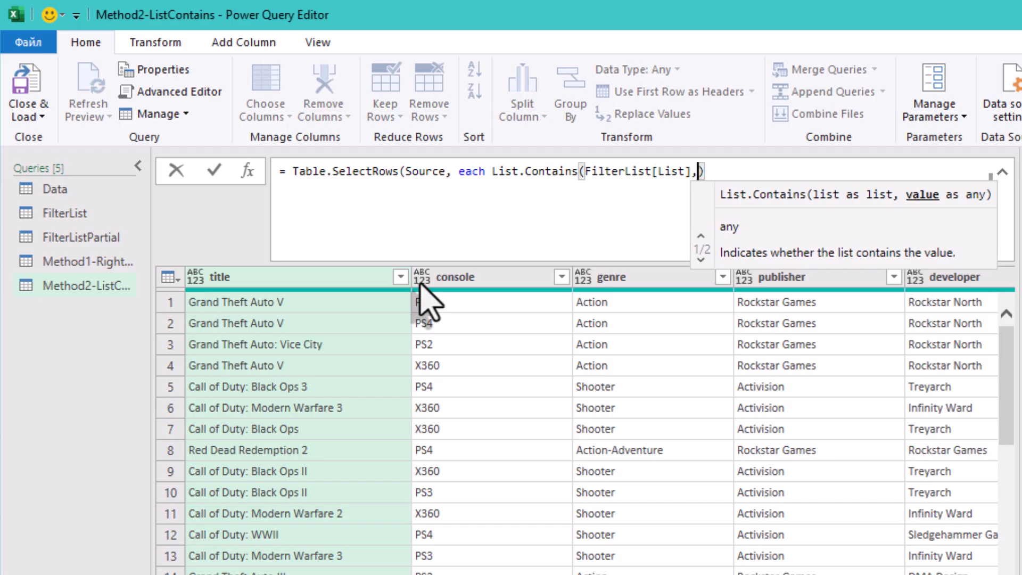
mouse_move(655, 203)
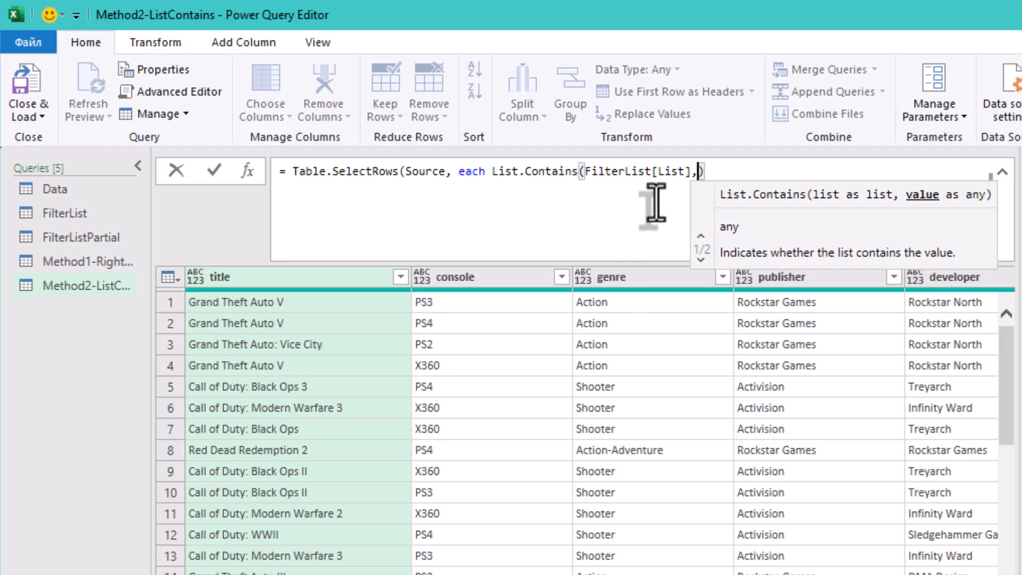
type("[")
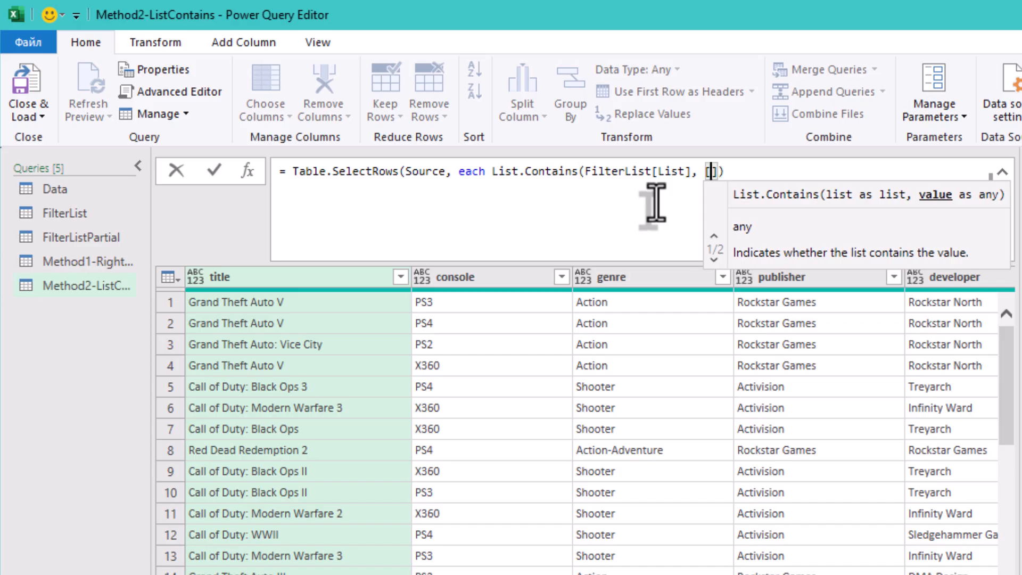
type("deve")
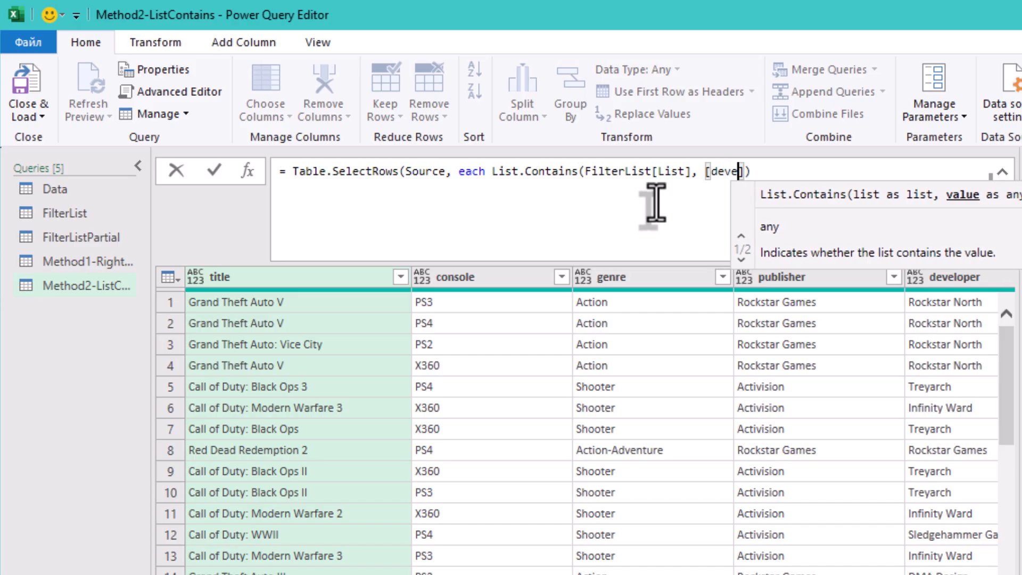
type("loper")
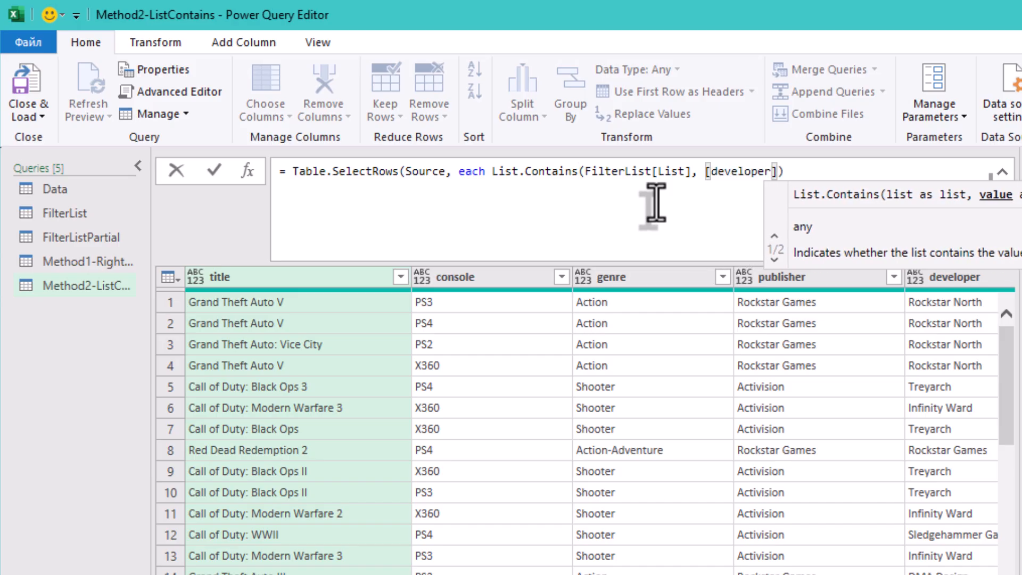
type(")")
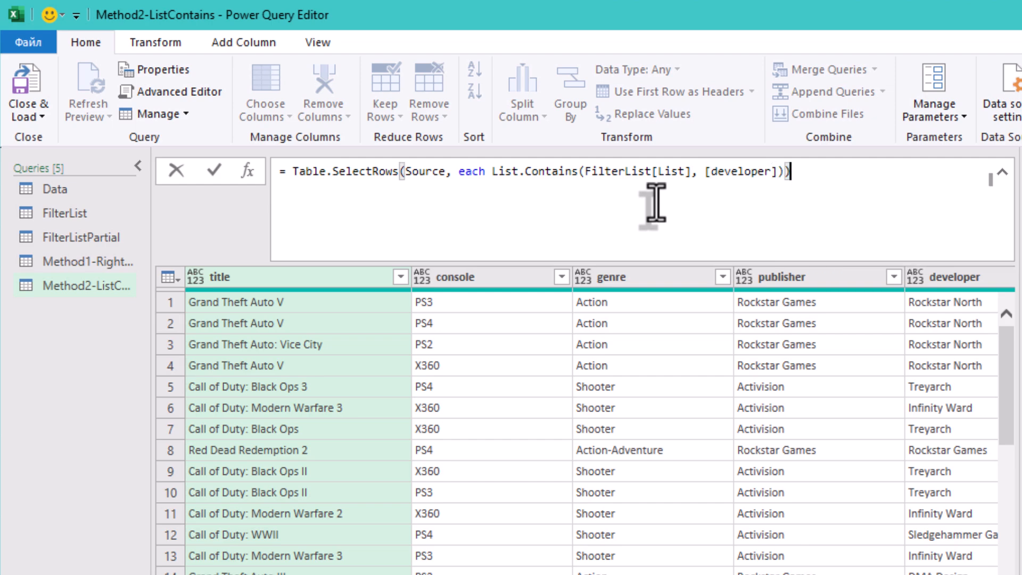
- Commit the List.Contains filter, check the filtered games, then reopen the formula for editing
left_click(214, 170)
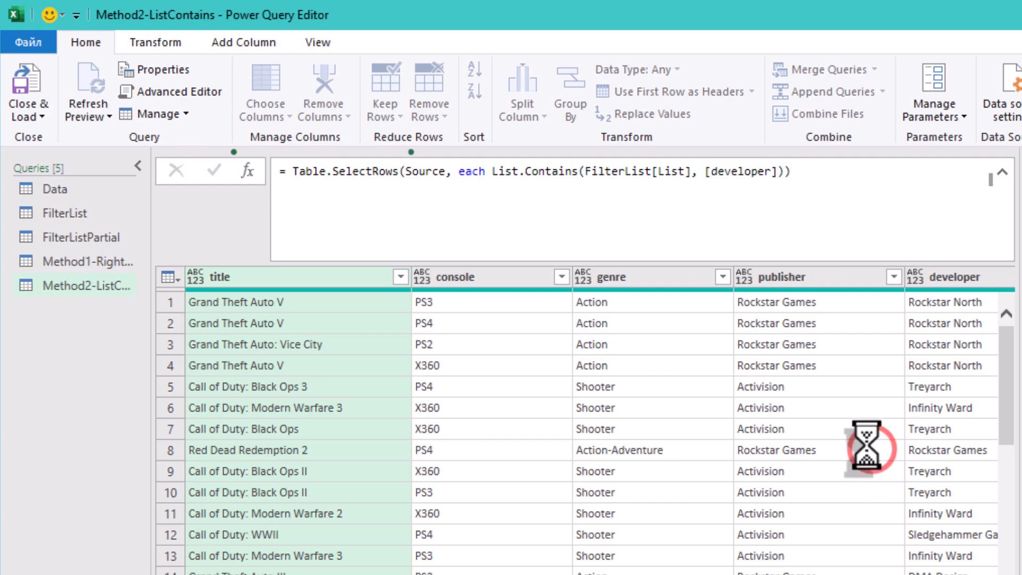
mouse_move(649, 176)
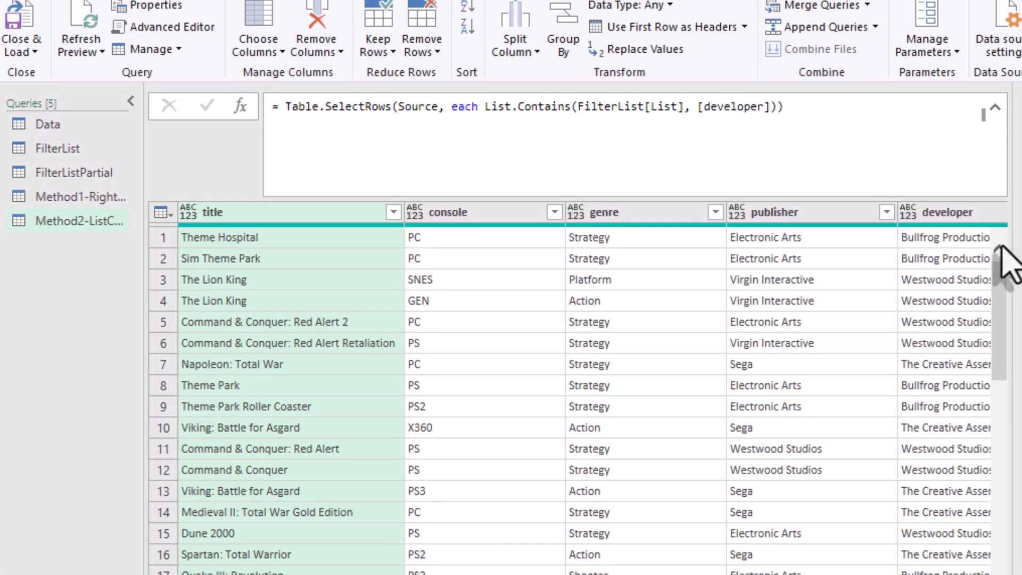
left_click(976, 212)
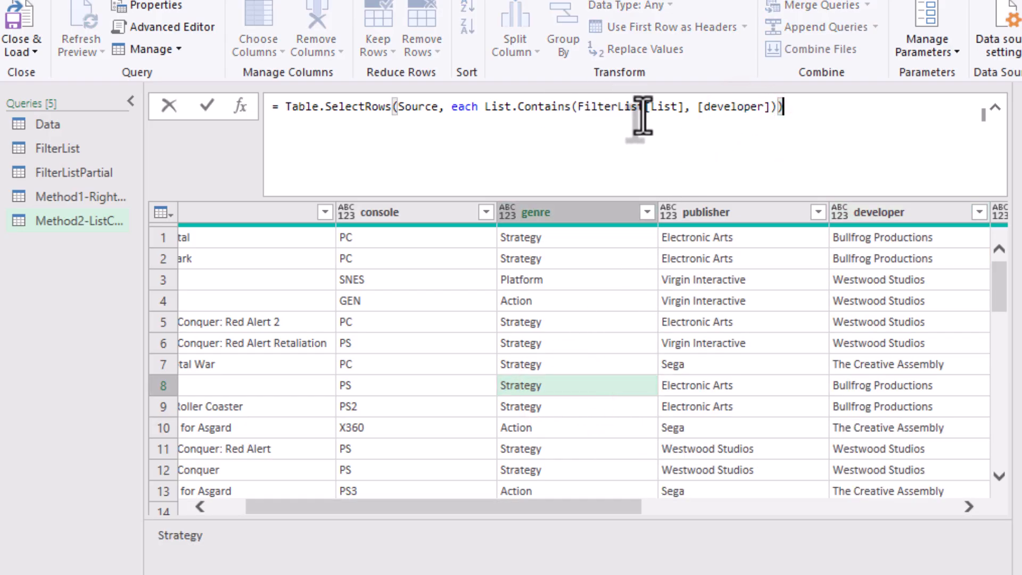
double_click(664, 107)
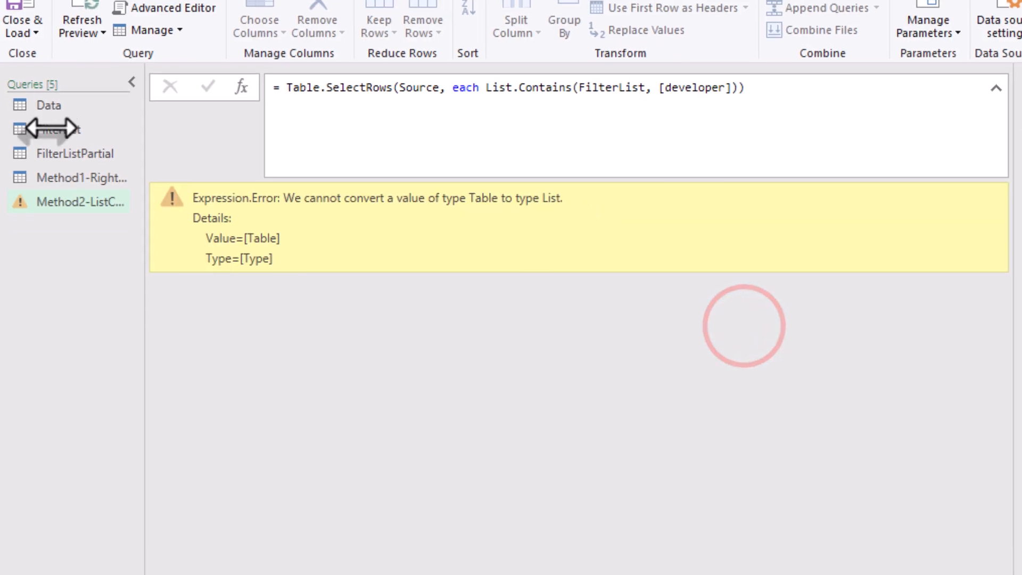
- Bring up the List column options in FilterList to drill it down to a plain list
right_click(219, 83)
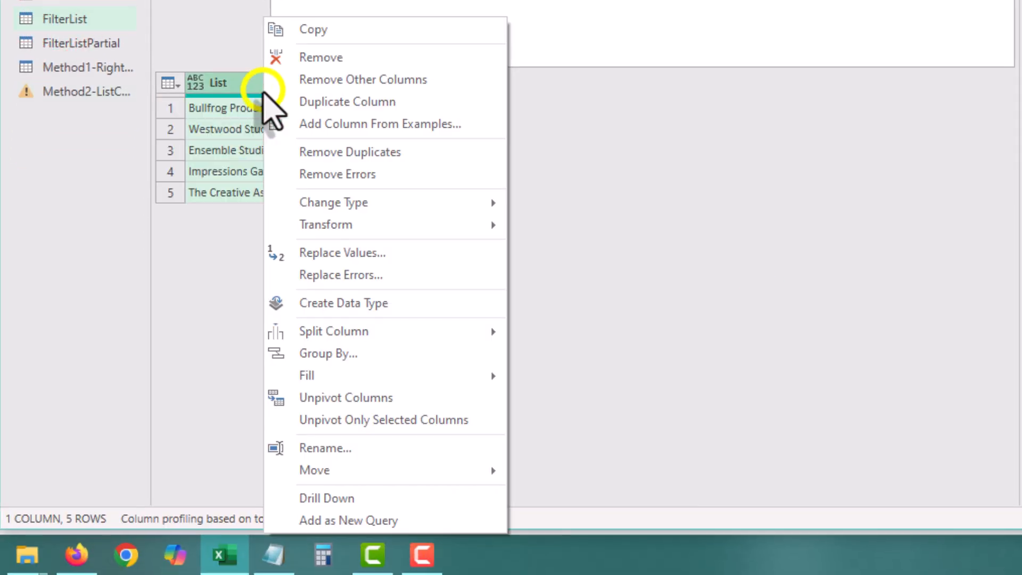
mouse_move(405, 280)
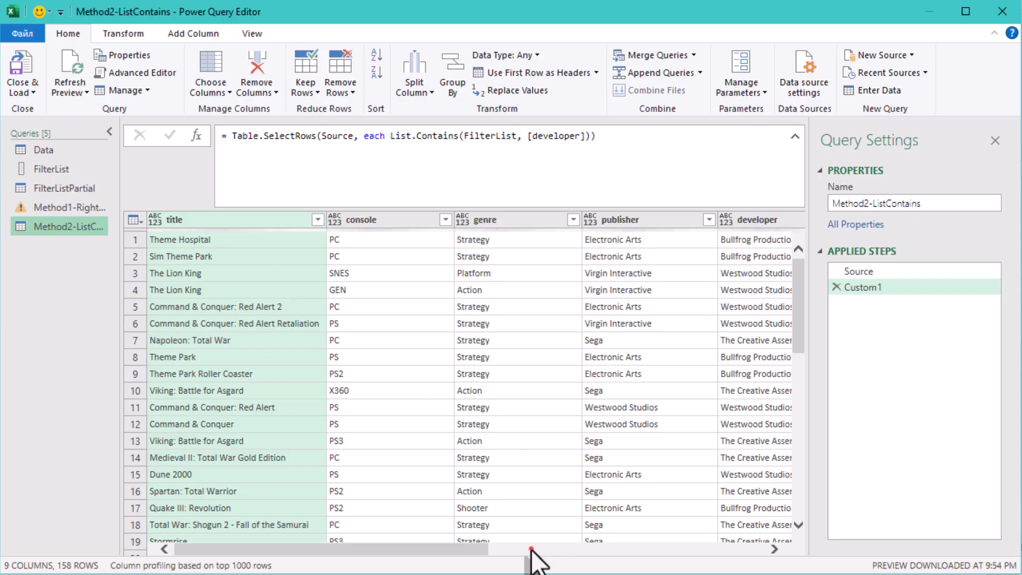
- Check the 158-row result and bring up the context menu of Method2-ListContains
scroll("right", 3)
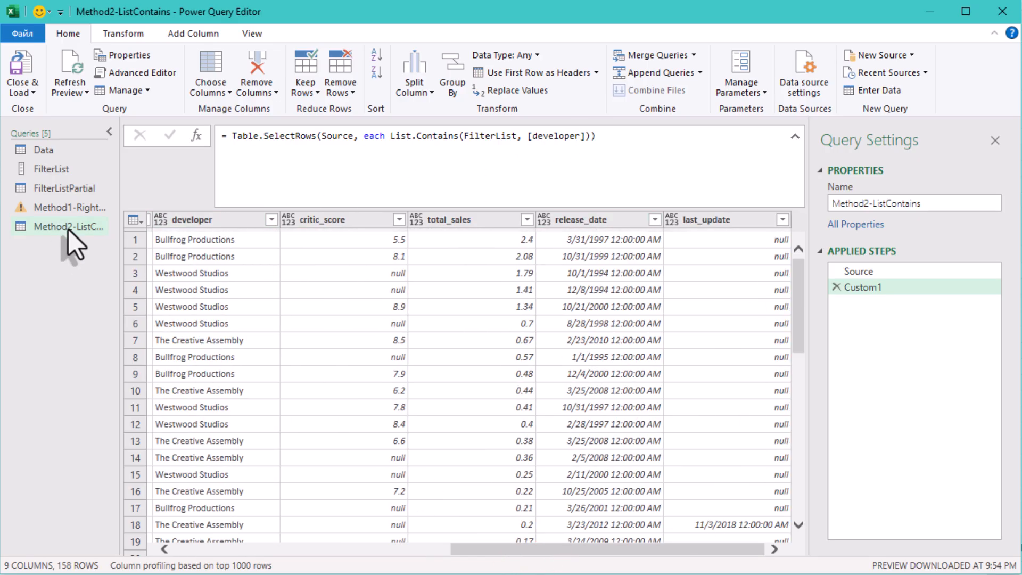
right_click(68, 226)
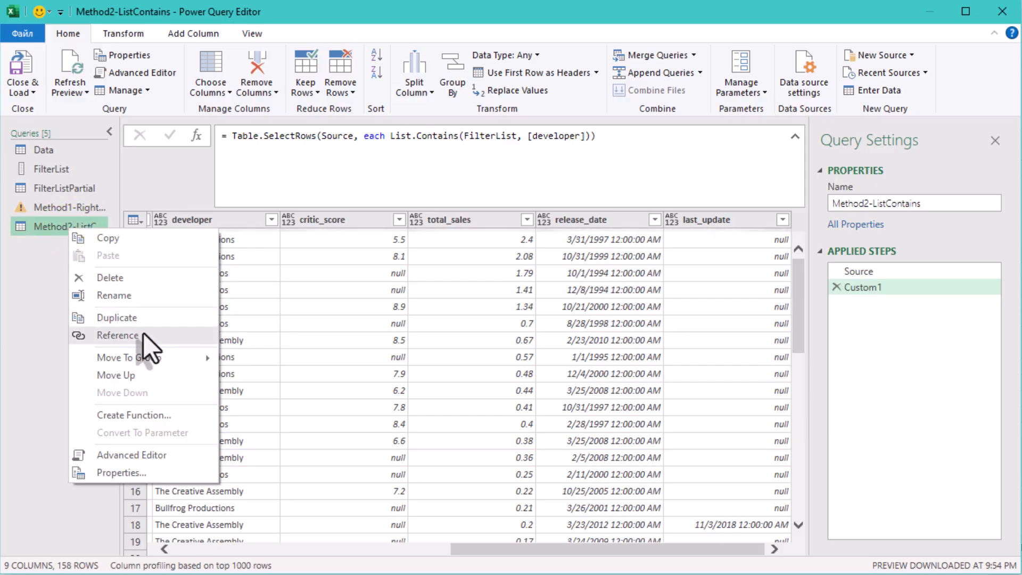
mouse_move(149, 326)
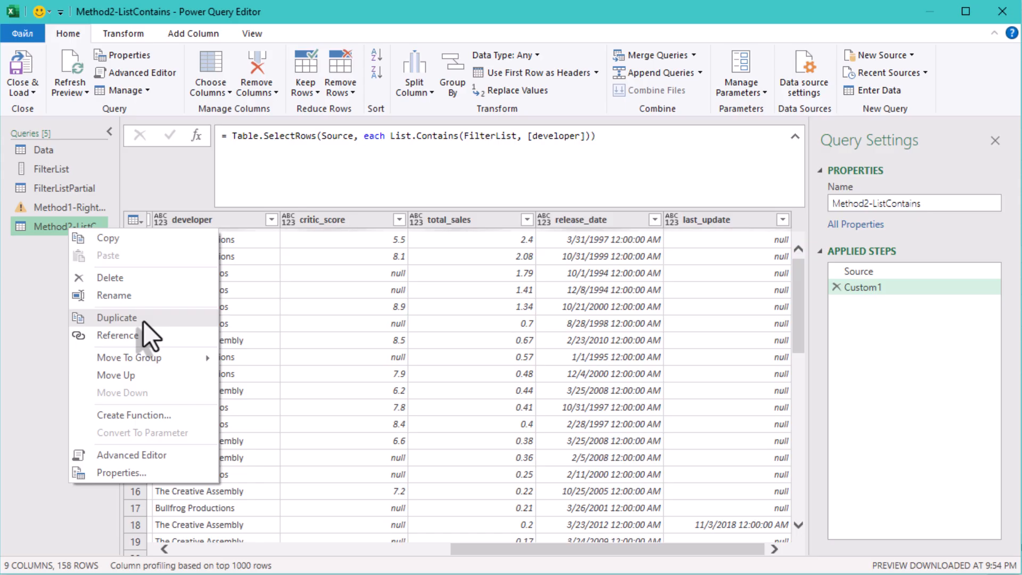
- Rename the duplicated query to 'Method3-ListContains Multiple'
left_click(116, 317)
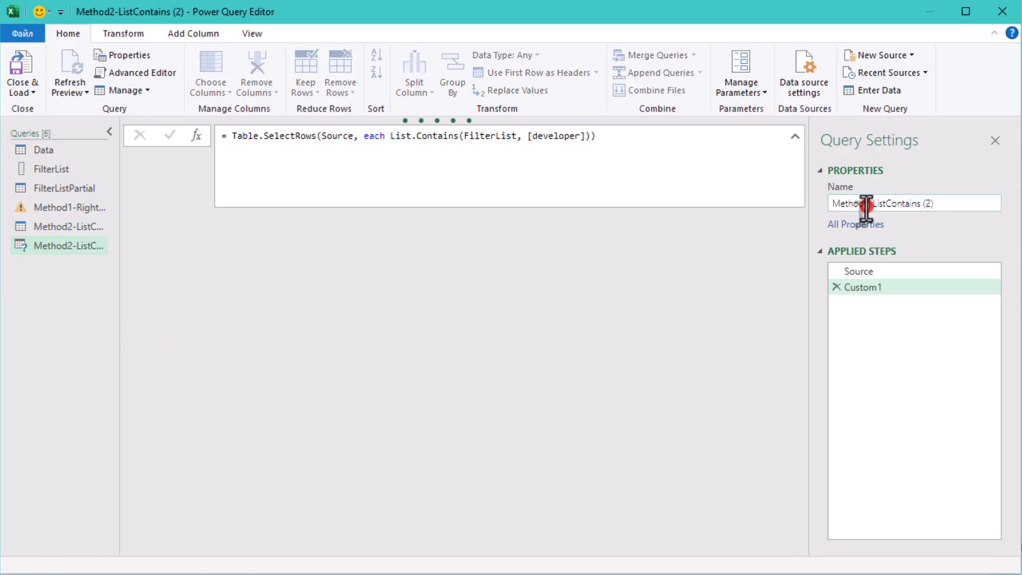
type("Method3-ListContains (2)")
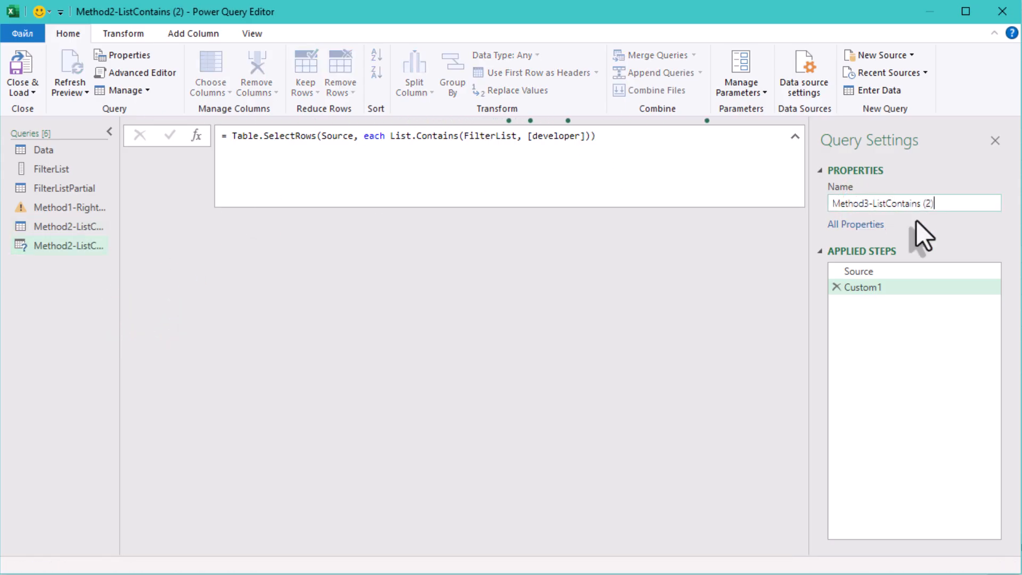
key("Backspace")
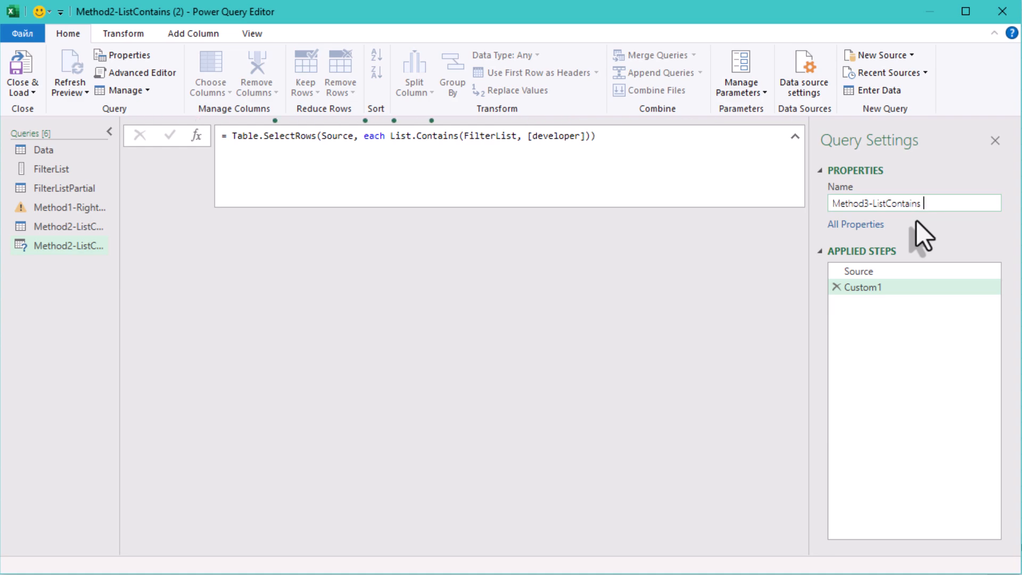
type("Multiple")
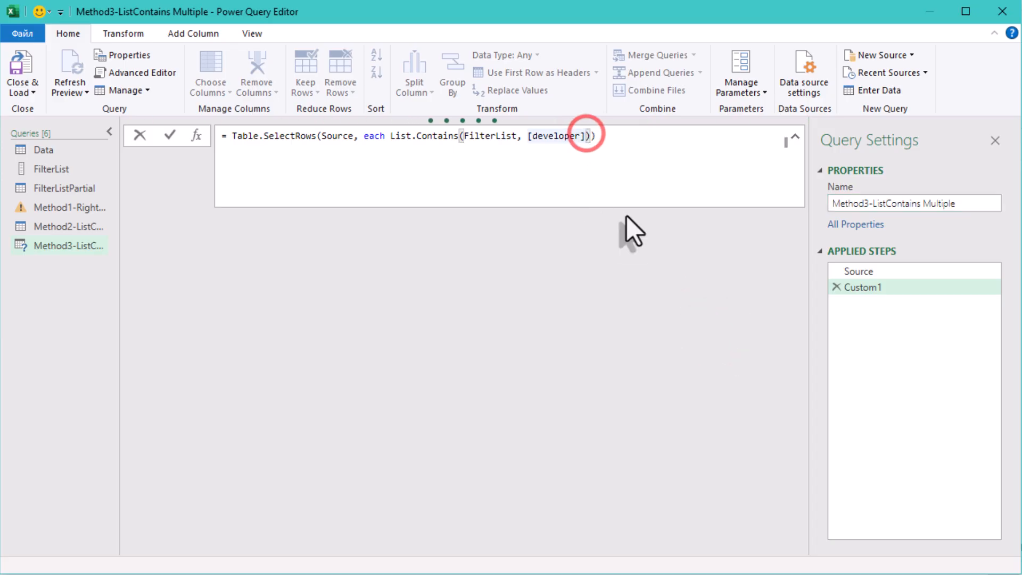
- Add 'and Date.Year([release_date])>1995' to the Table.SelectRows condition and apply it
key("Backspace")
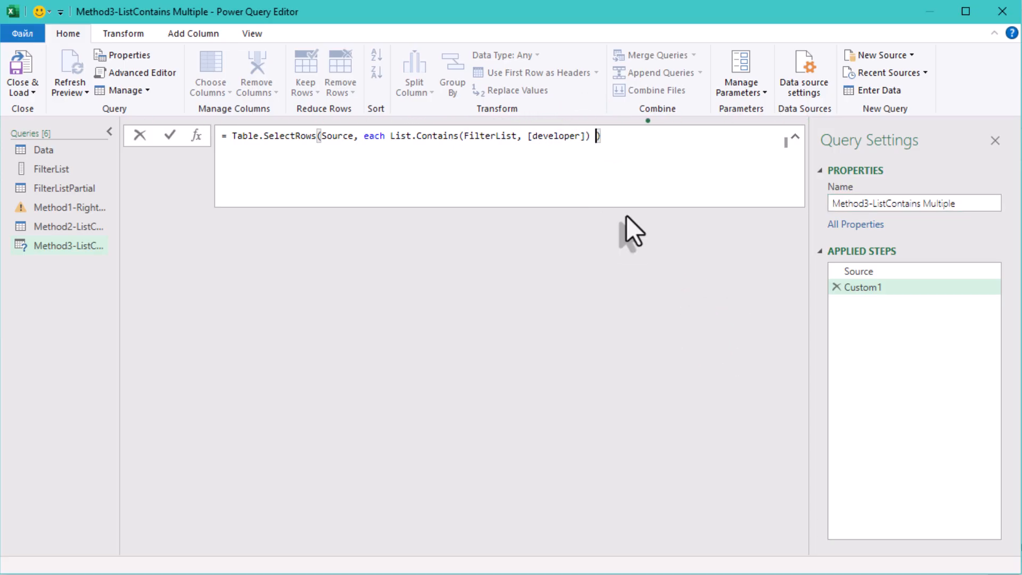
type("and")
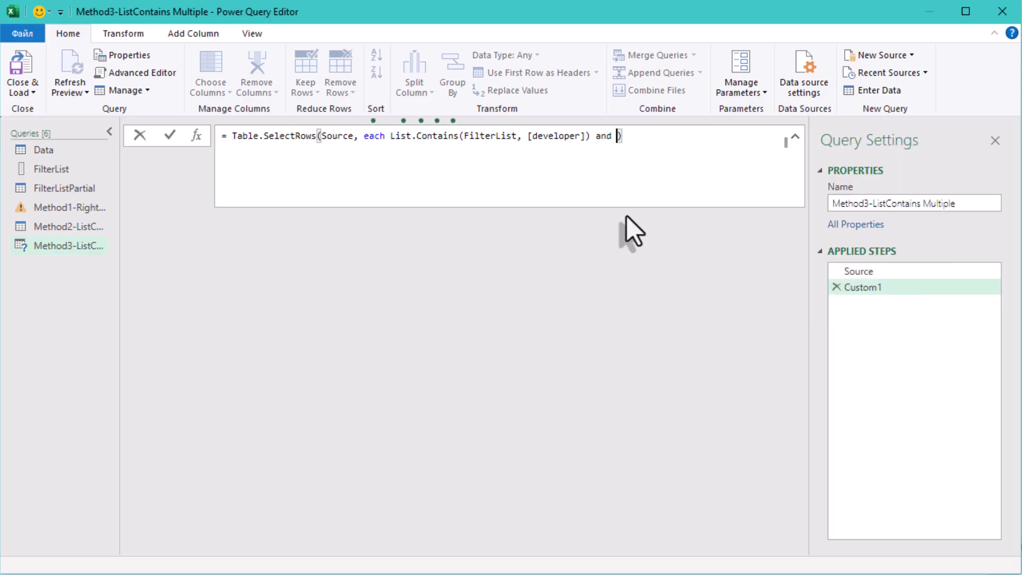
type("Date.Y")
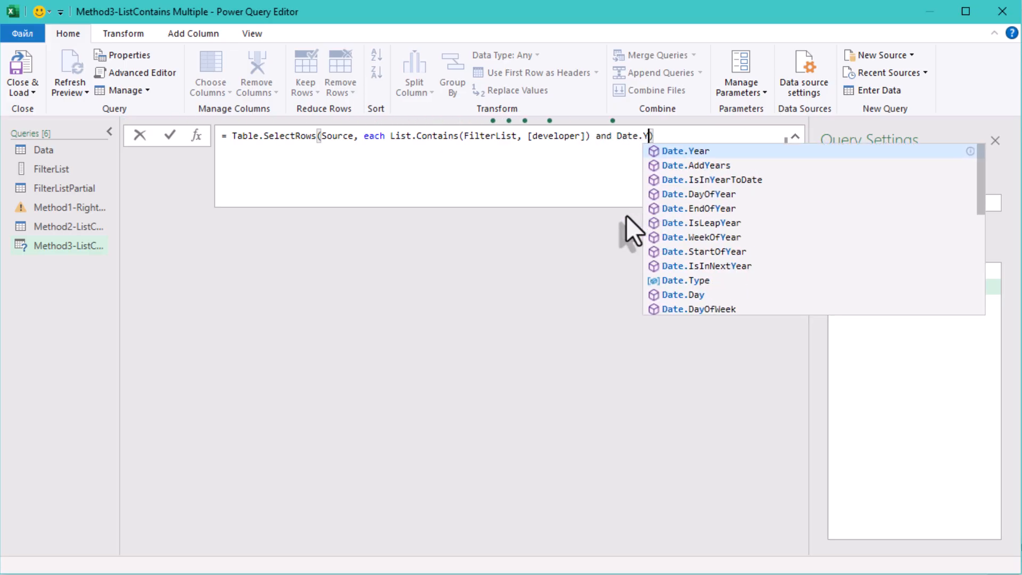
type("a")
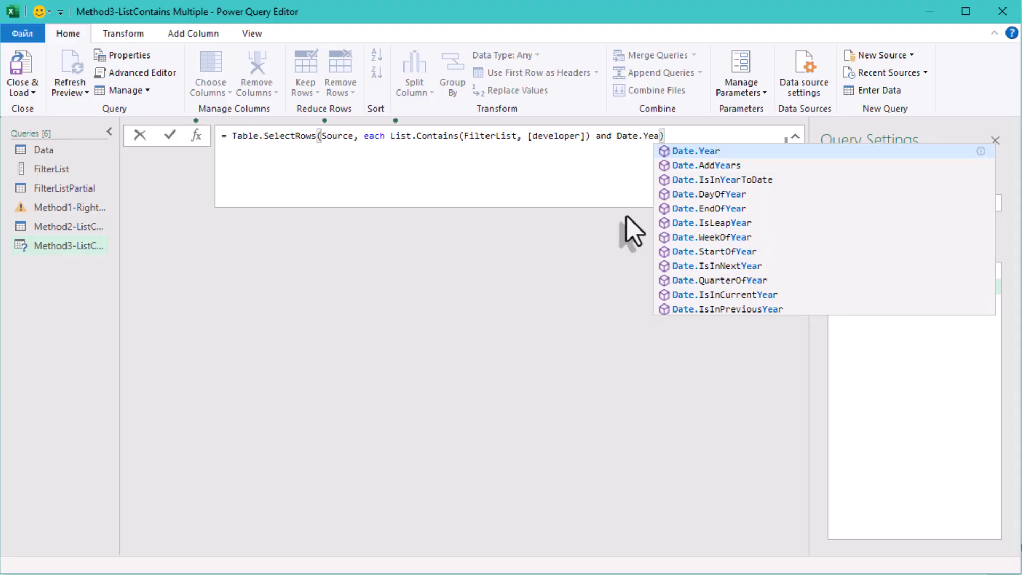
left_click(694, 151)
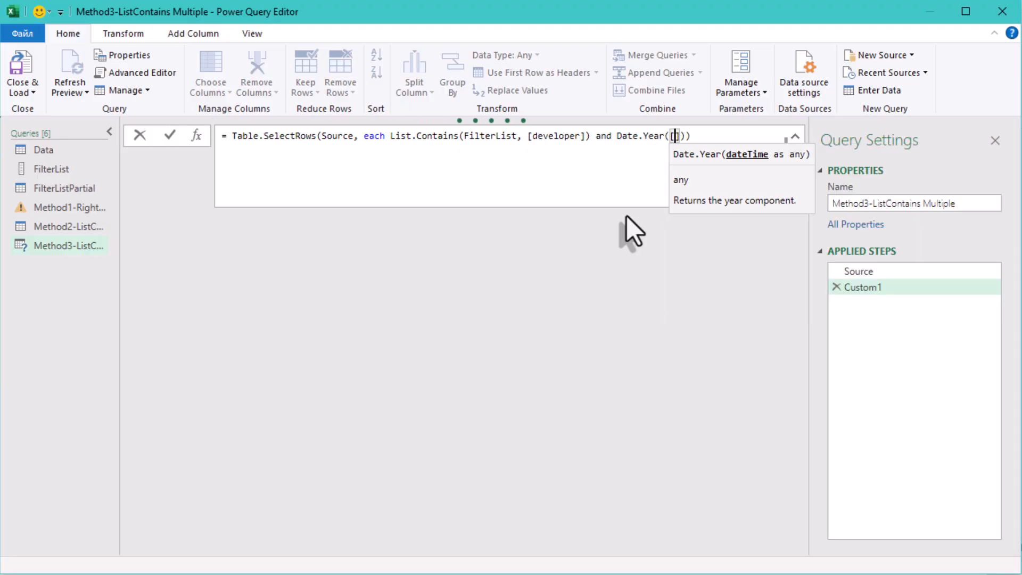
type("release")
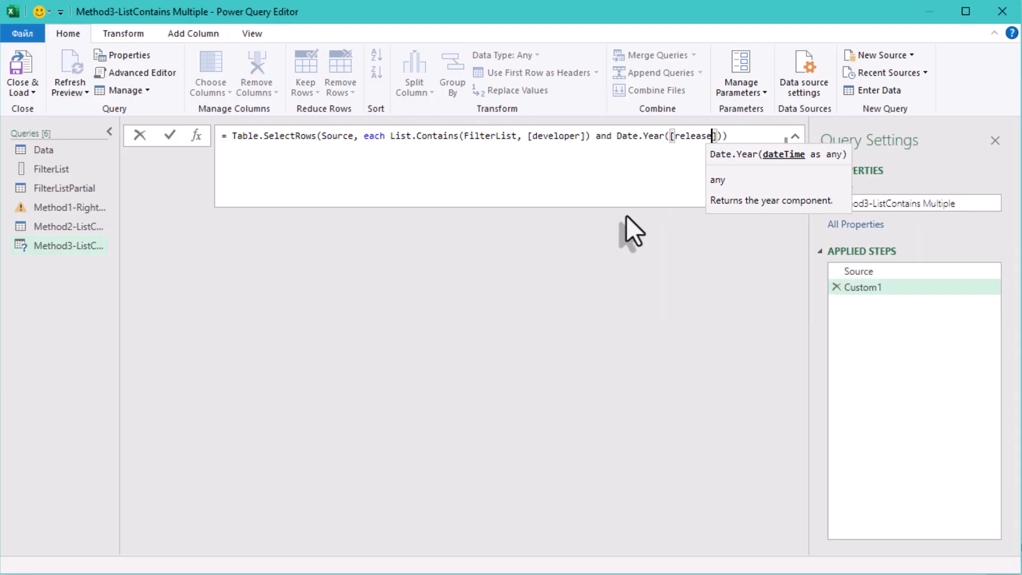
type("_")
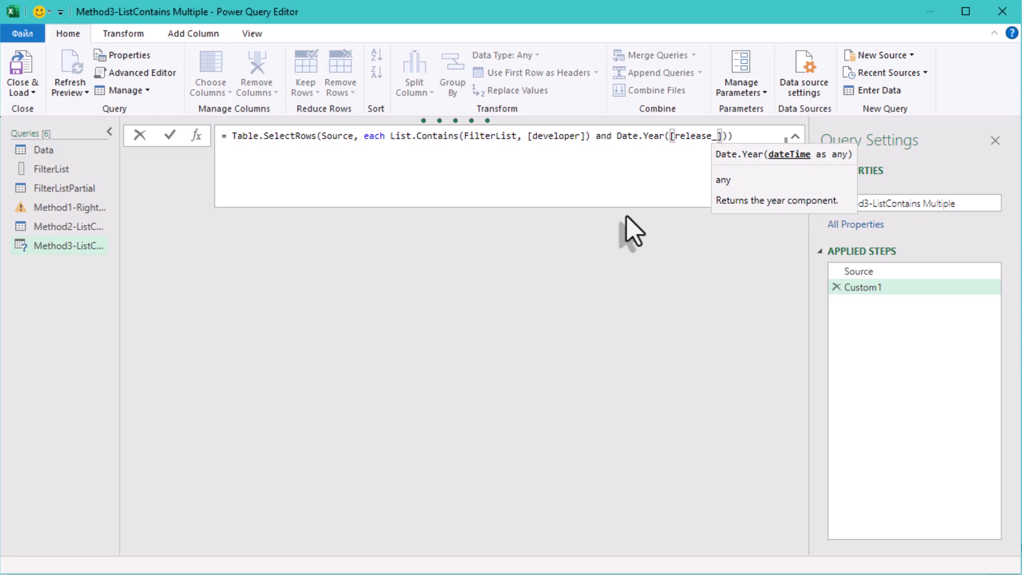
type("date])")
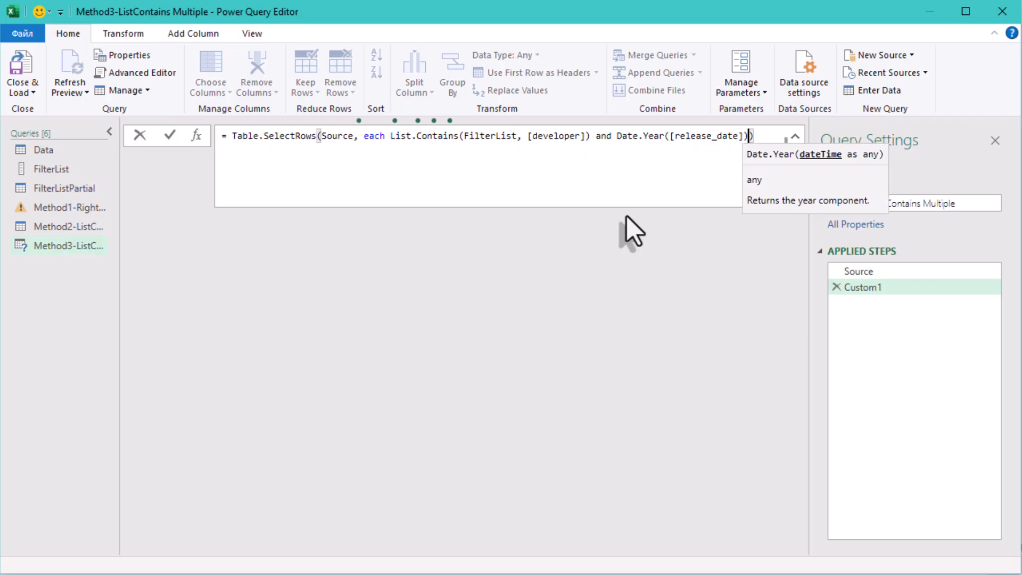
type(")")
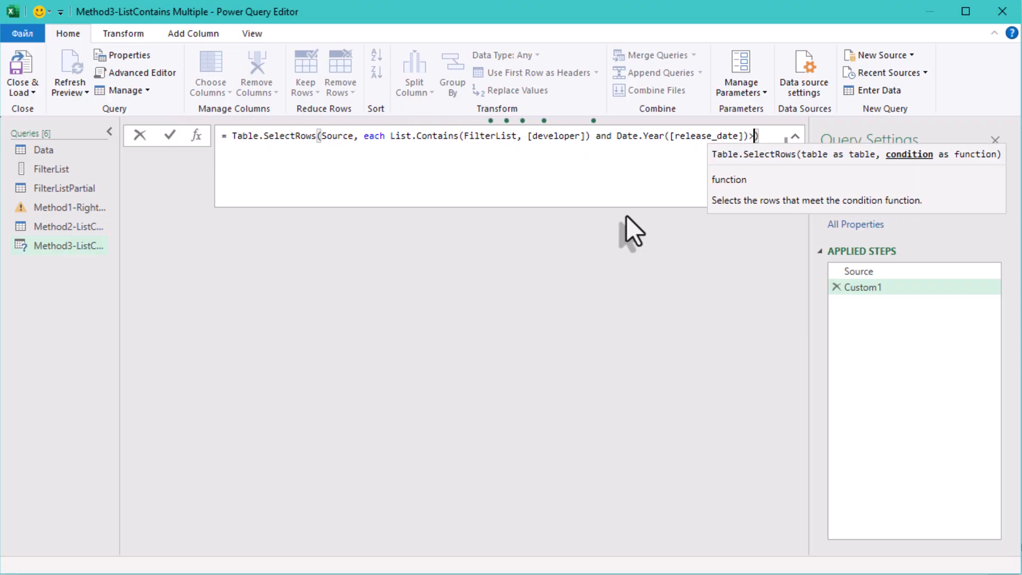
type("1995")
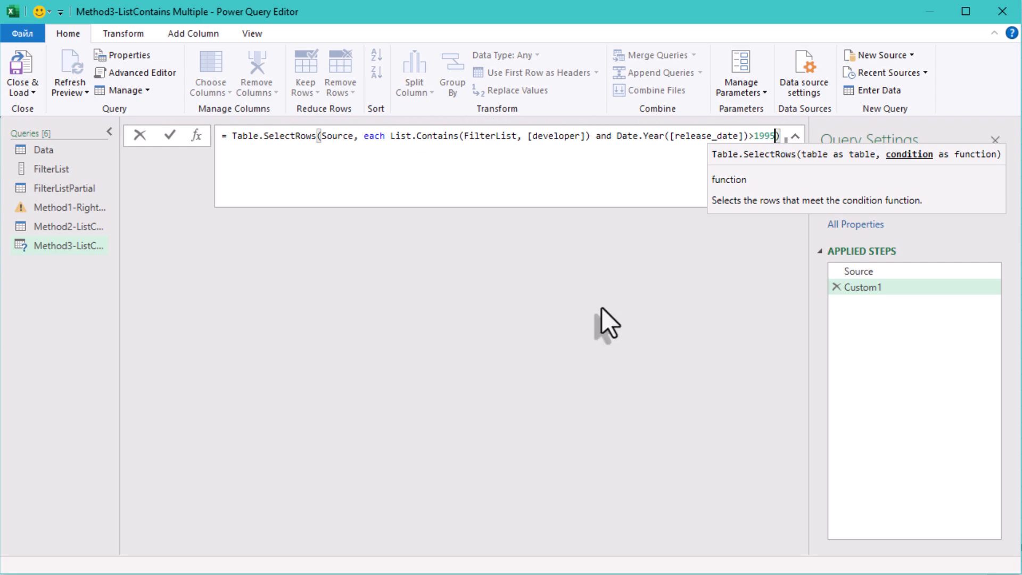
key("Return")
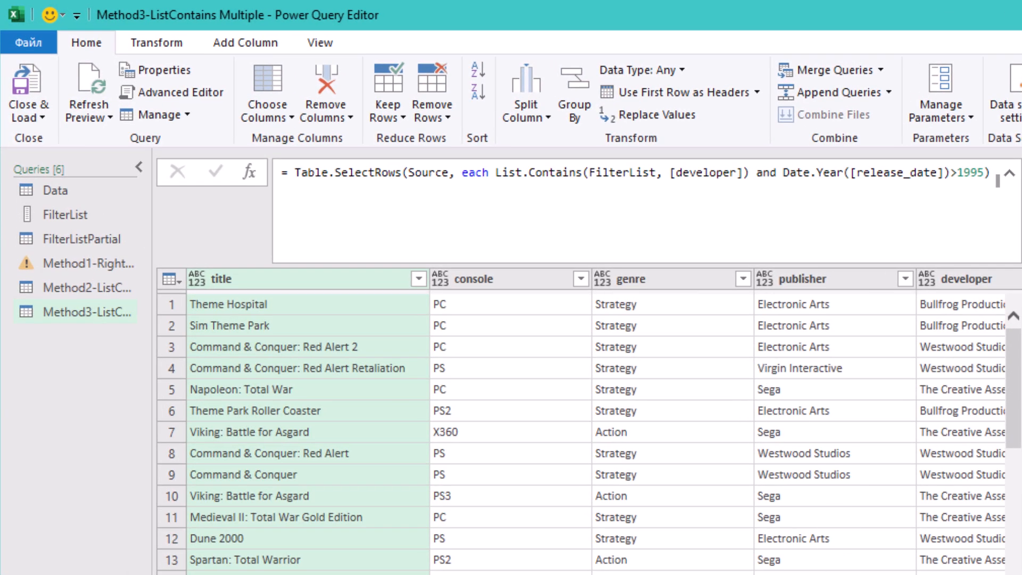
scroll("right", 3)
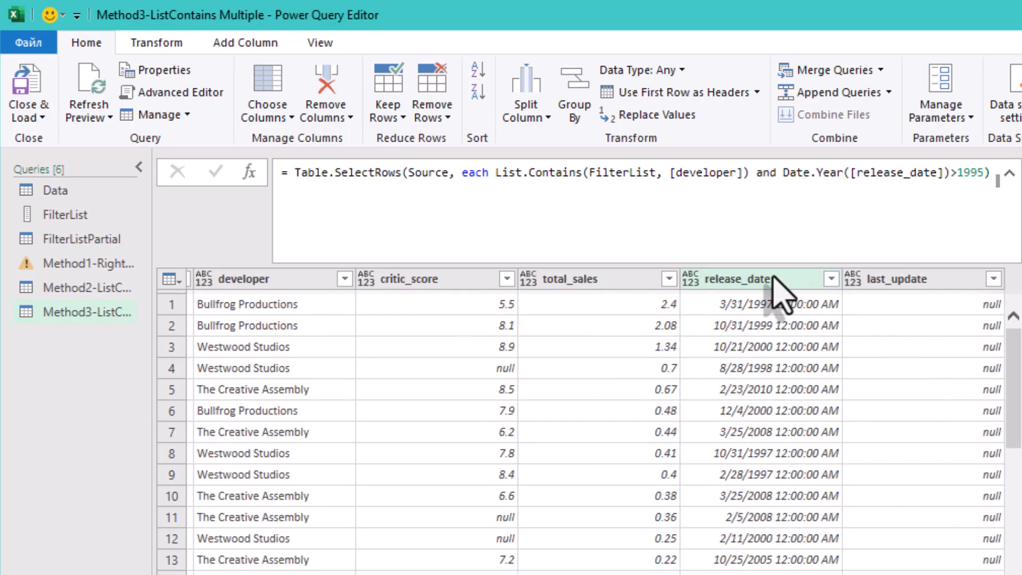
mouse_move(838, 297)
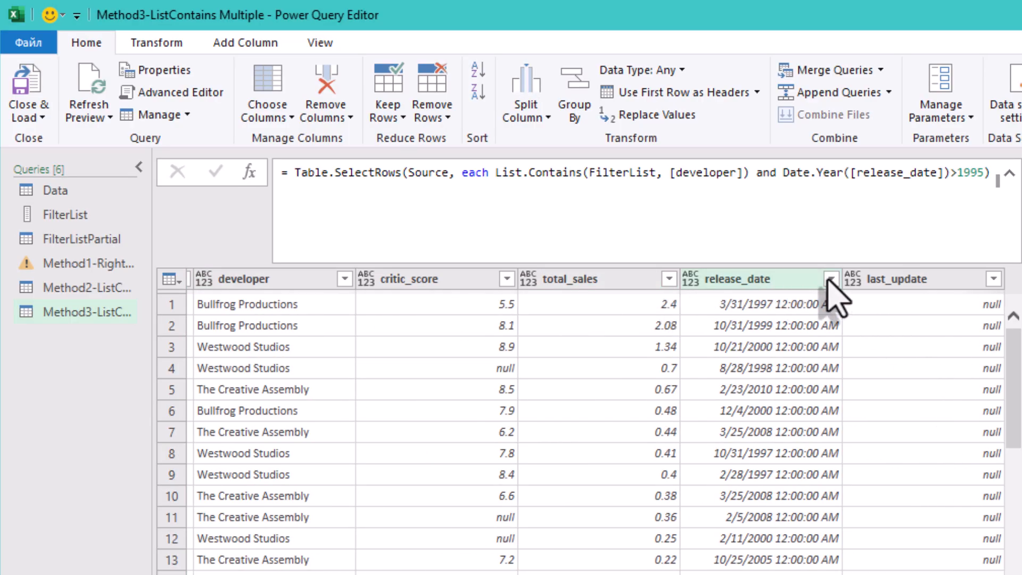
mouse_move(759, 457)
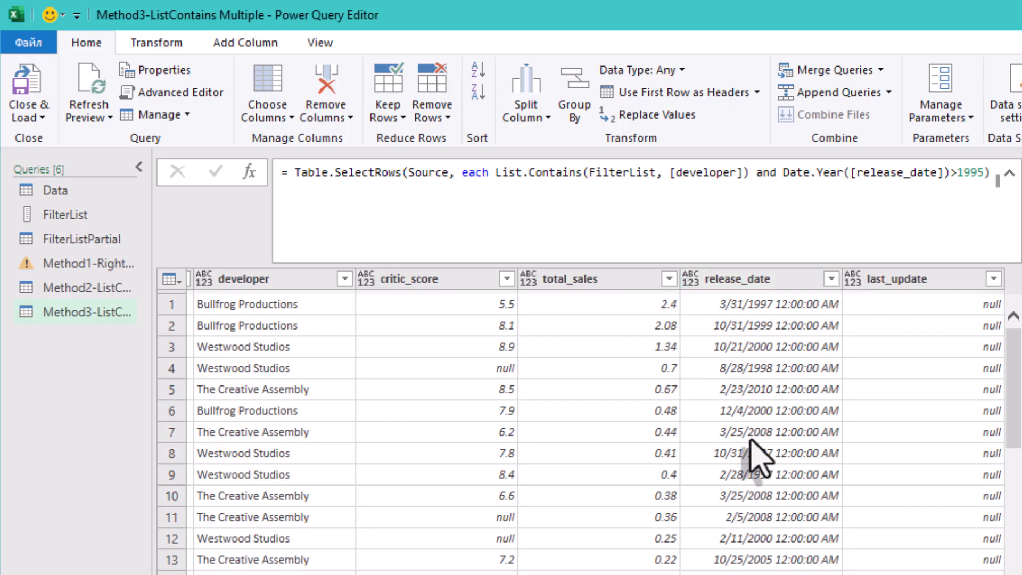
mouse_move(234, 255)
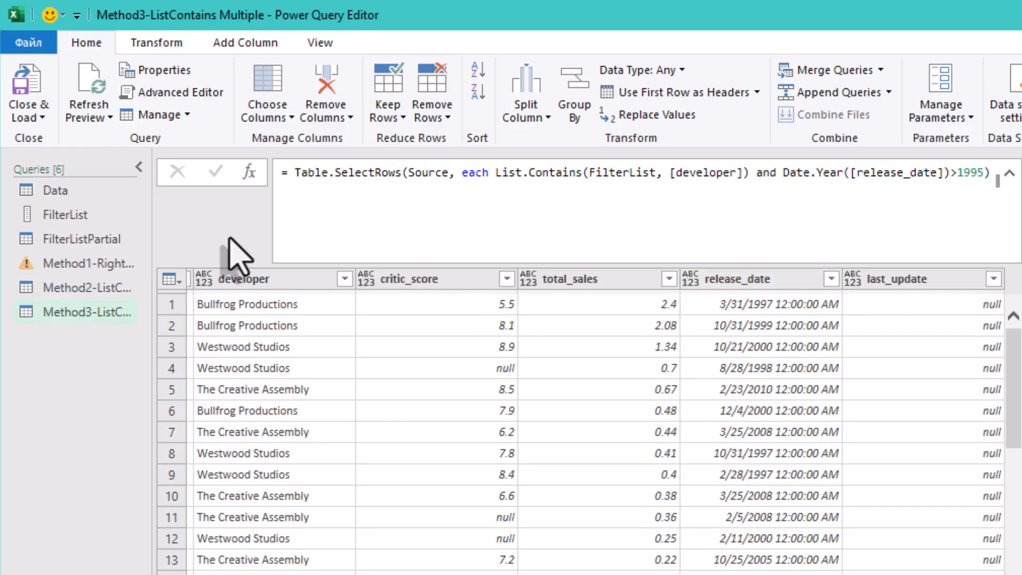
- Bring up the context menu for the Method3-ListContains Multiple query
right_click(74, 312)
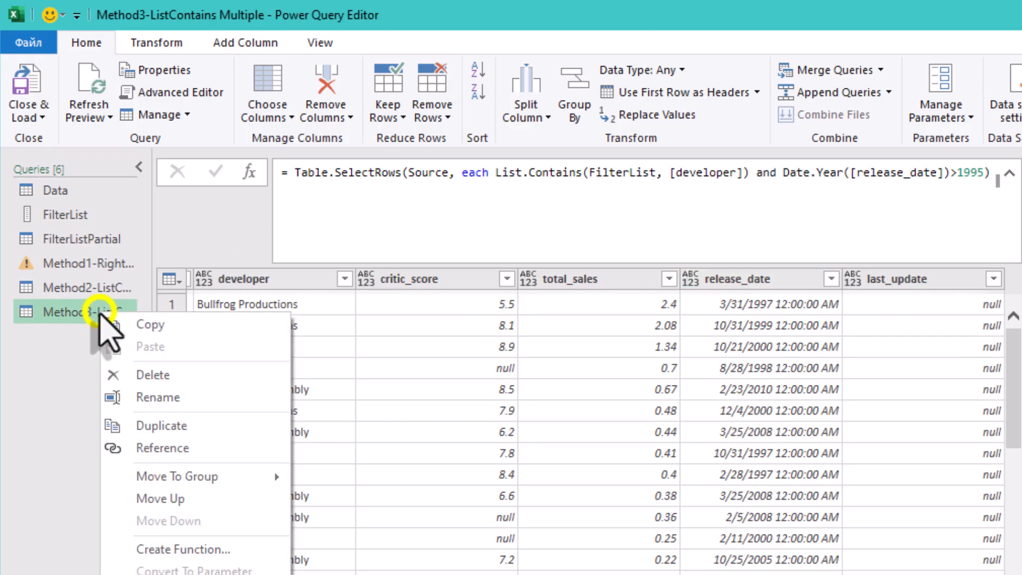
mouse_move(225, 449)
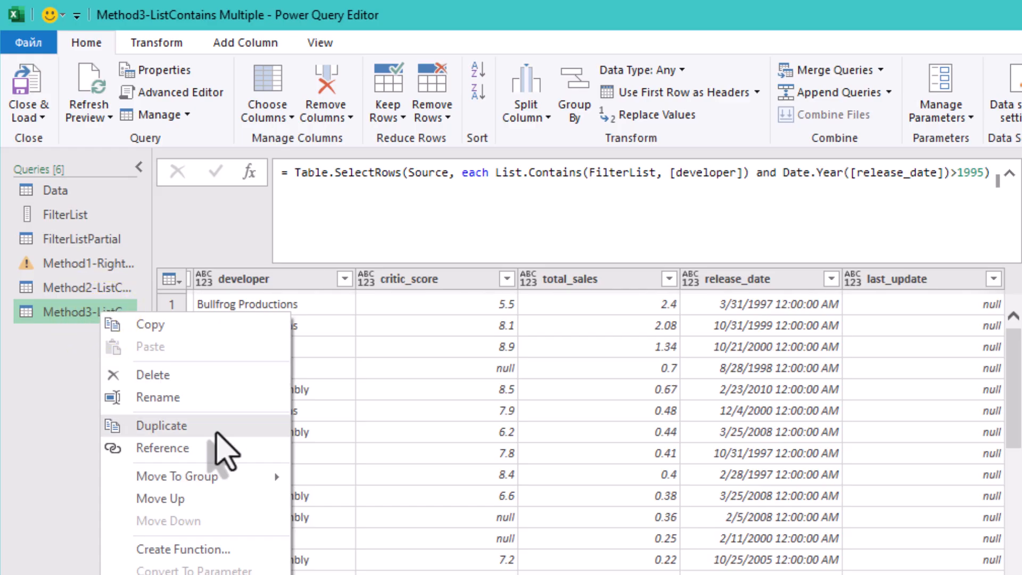
mouse_move(215, 456)
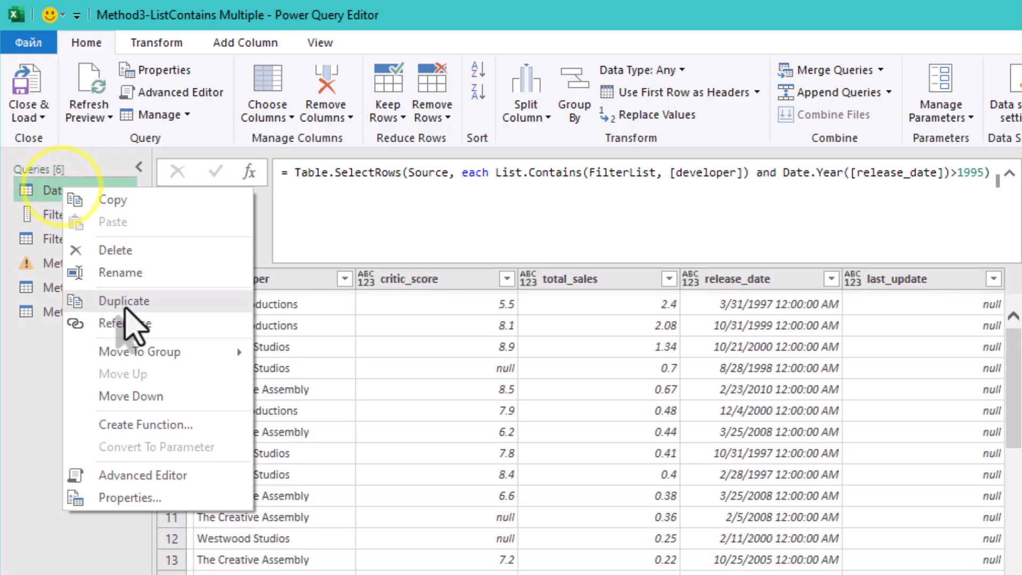
mouse_move(72, 254)
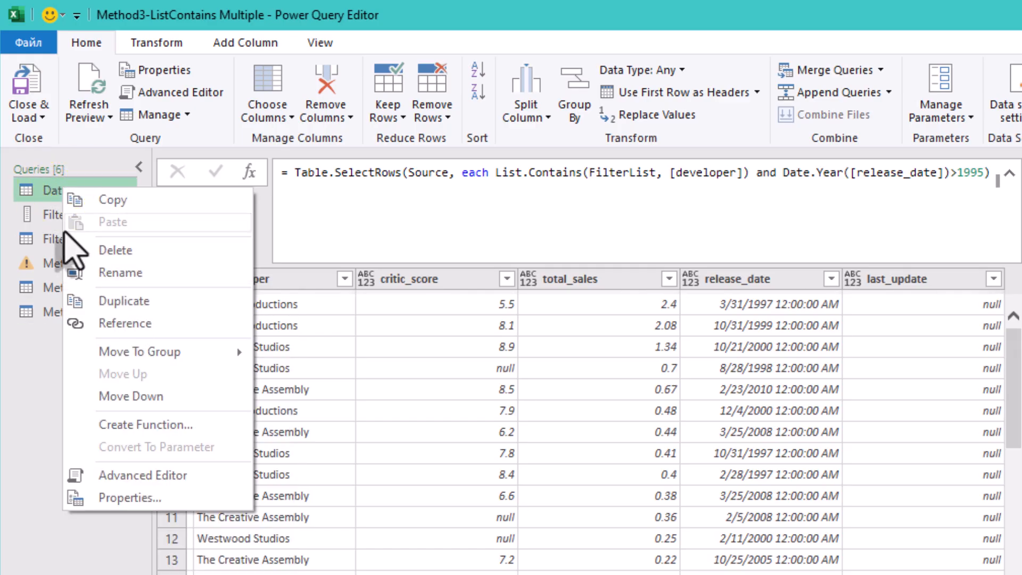
- View FilterListPartial, then create Data (2) as a reference to the Data query
left_click(87, 239)
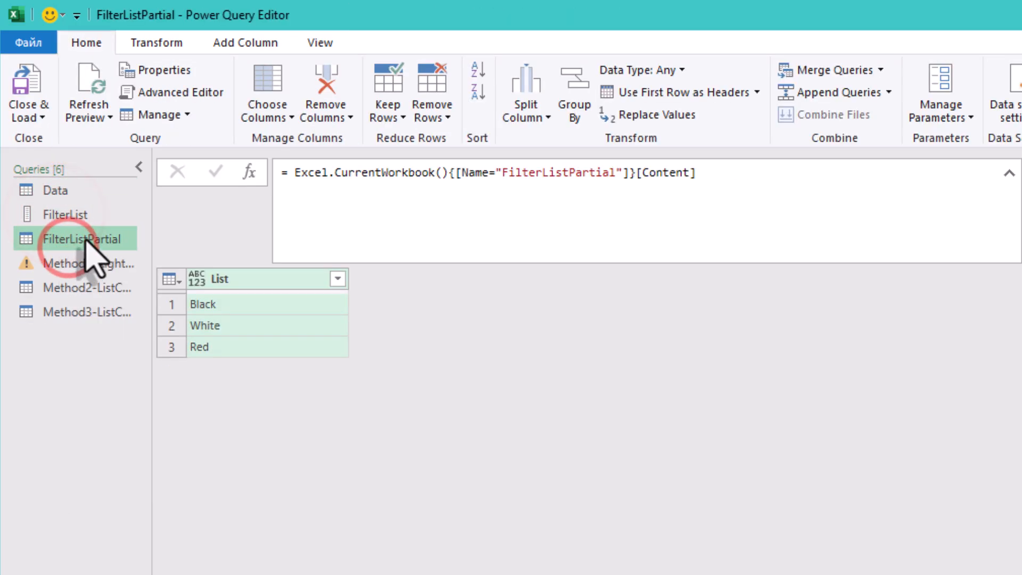
left_click(221, 347)
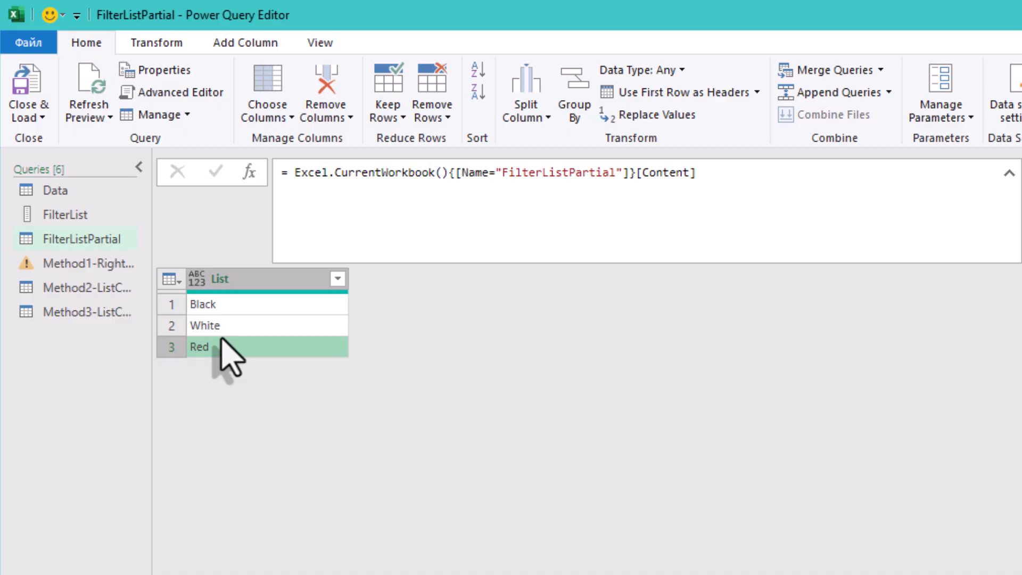
left_click(57, 191)
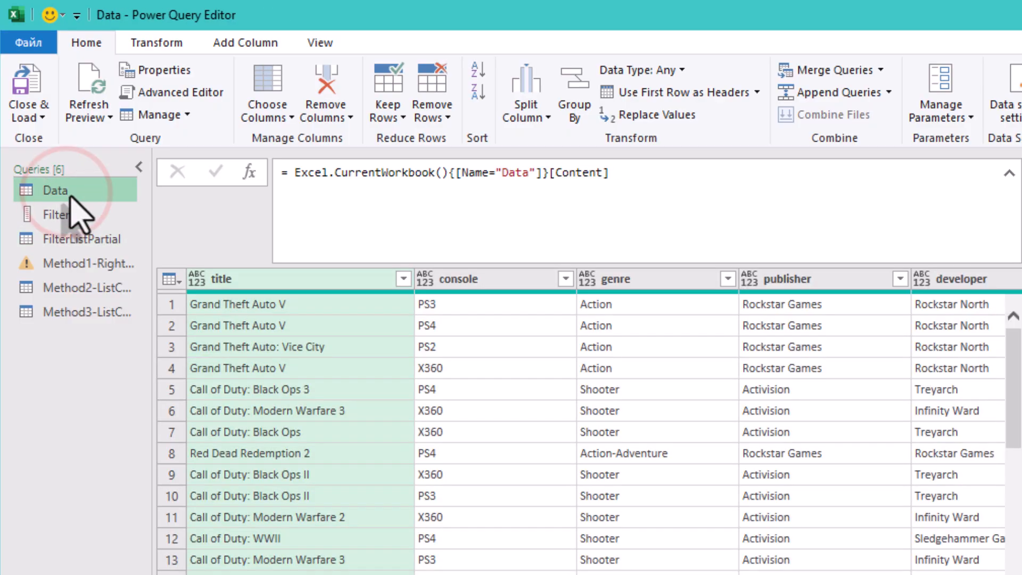
right_click(56, 189)
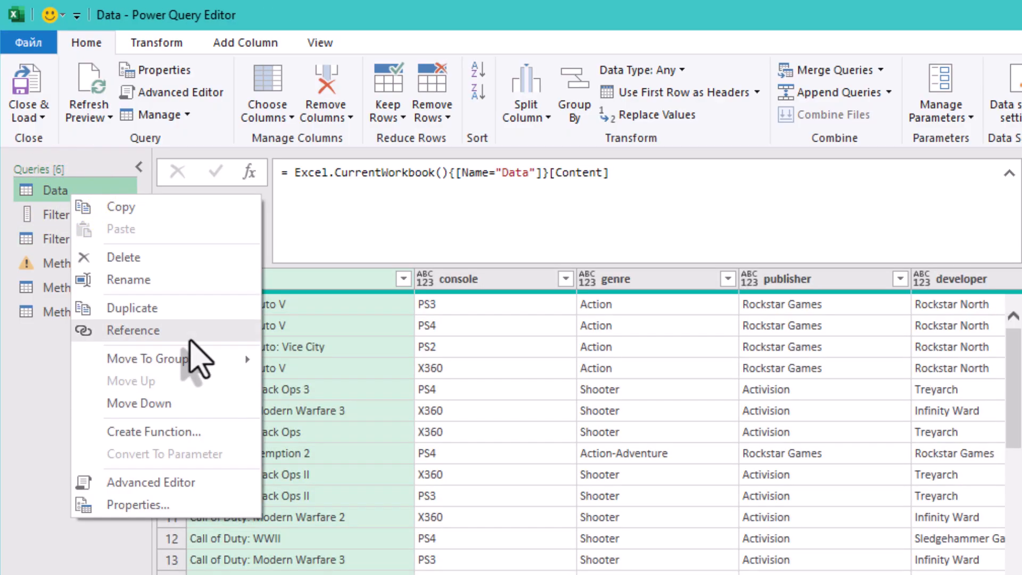
left_click(132, 330)
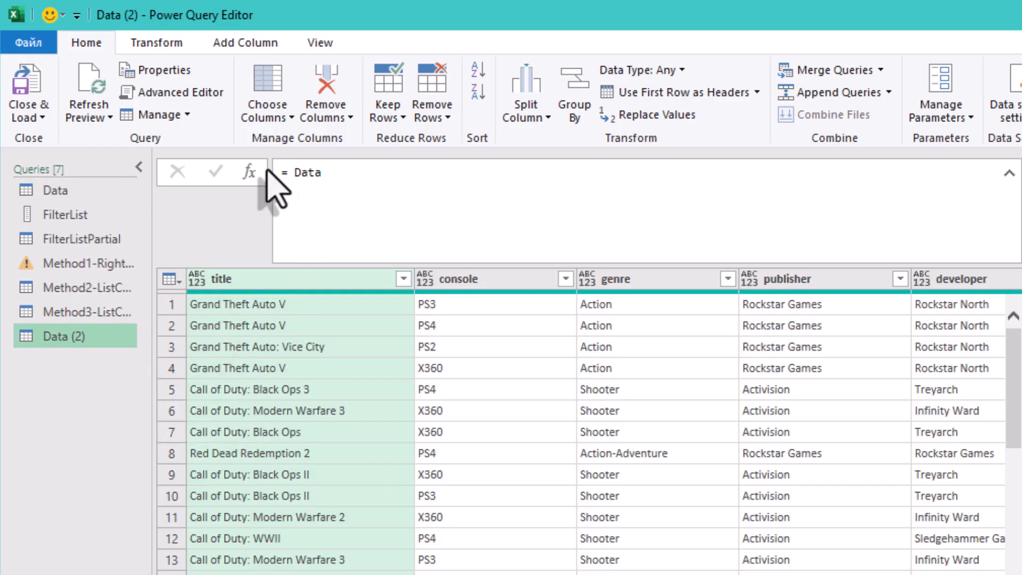
- Write Table.SelectRows with List.AnyTrue over List.Transform(FilterListPartial[List]) using Text.Contains([developer], x, Comparer.OrdinalIgnoreCase)
type("Table")
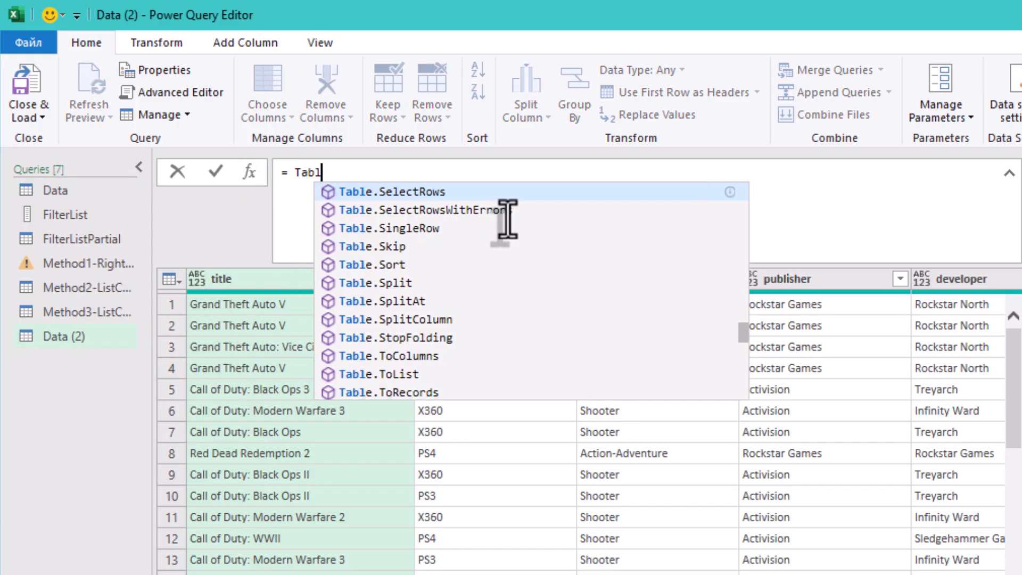
left_click(391, 192)
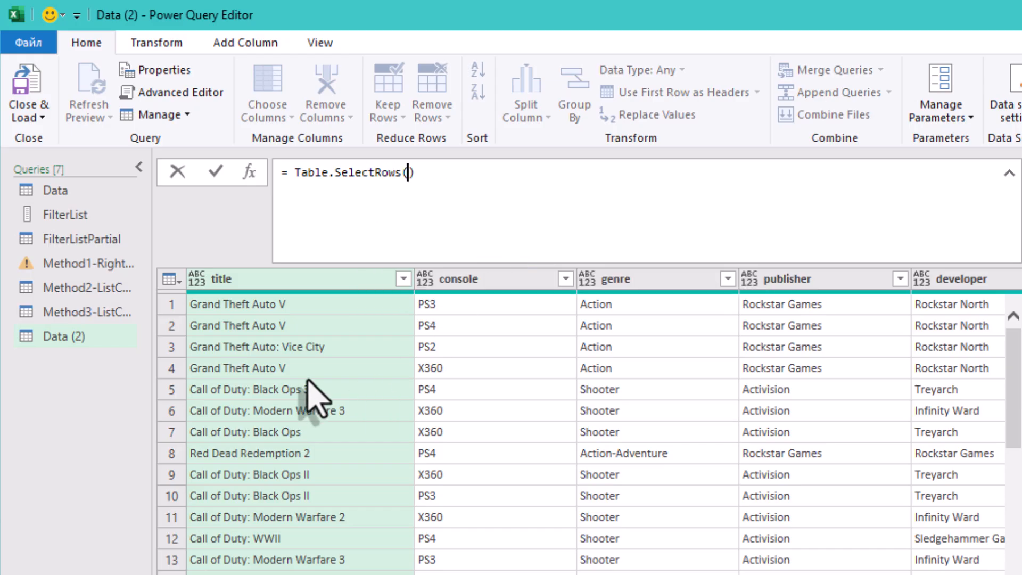
type("Source, each")
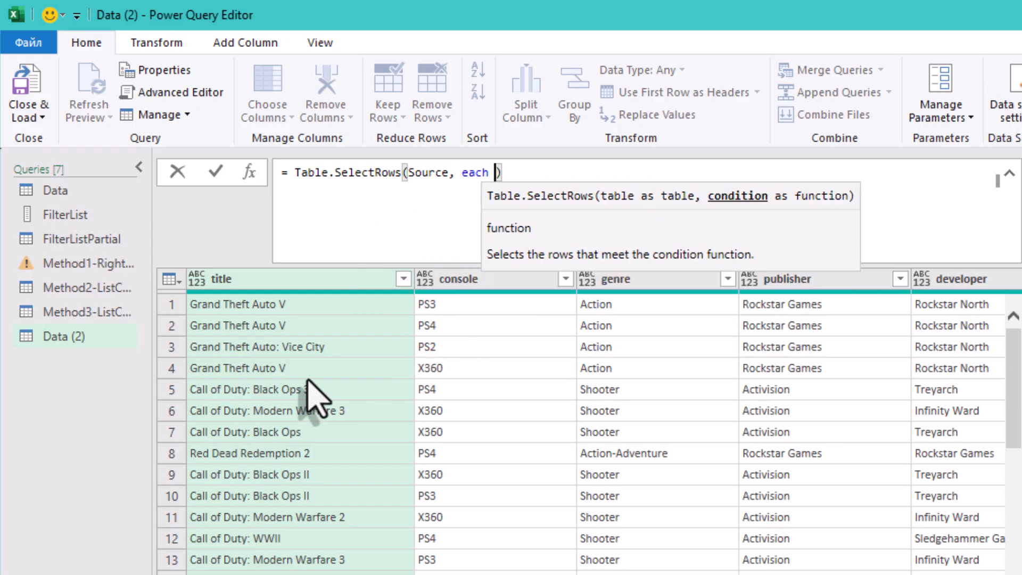
type("List.AnyTru")
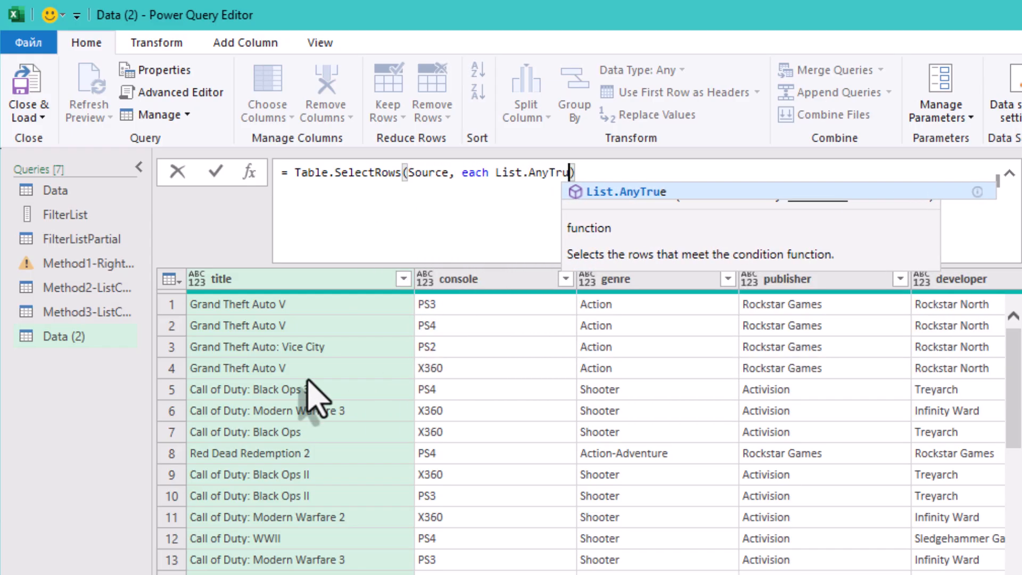
type("(List.Transform(FilterList")
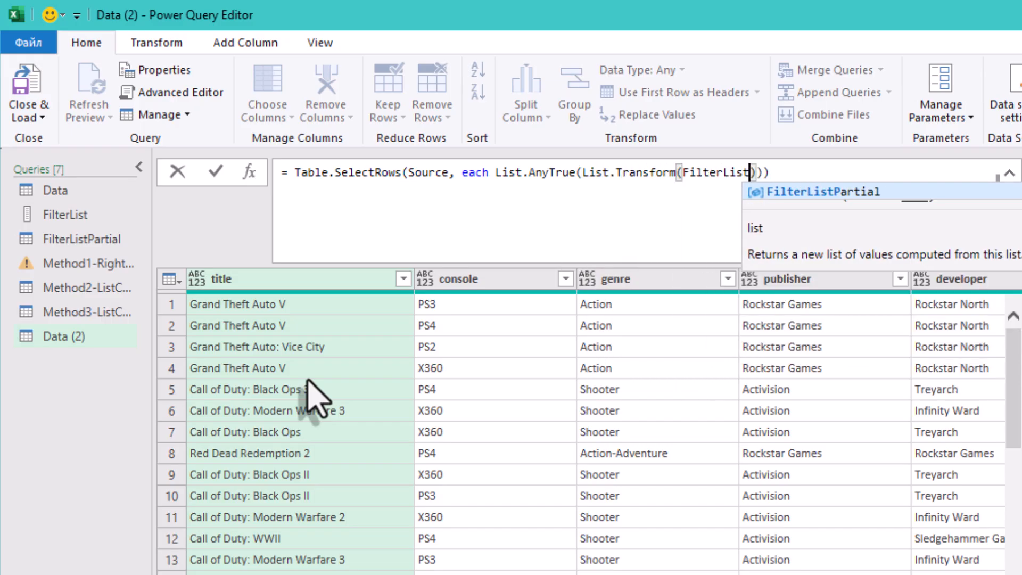
type("[List]")
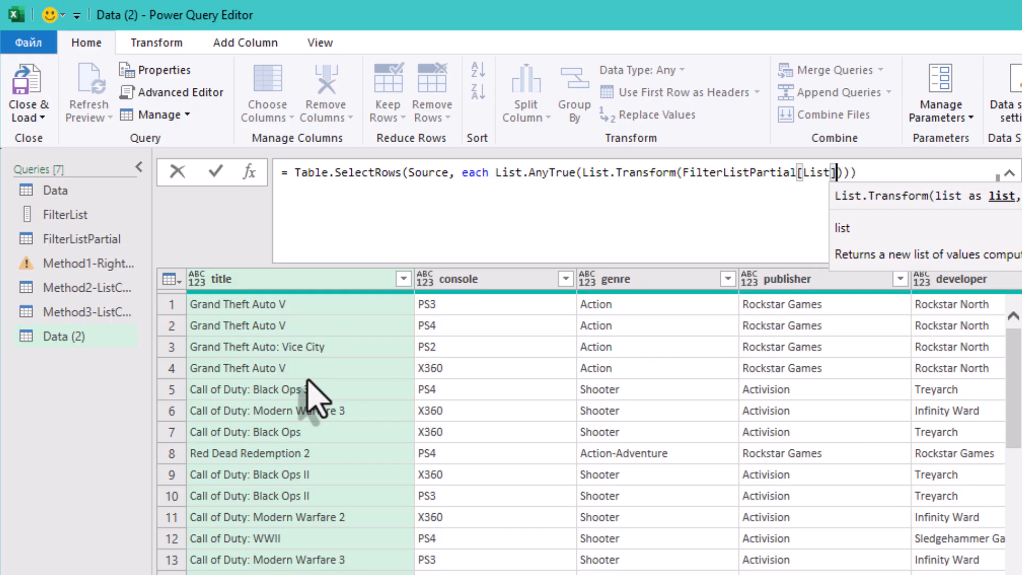
type(", (x) => Text.Contains(")
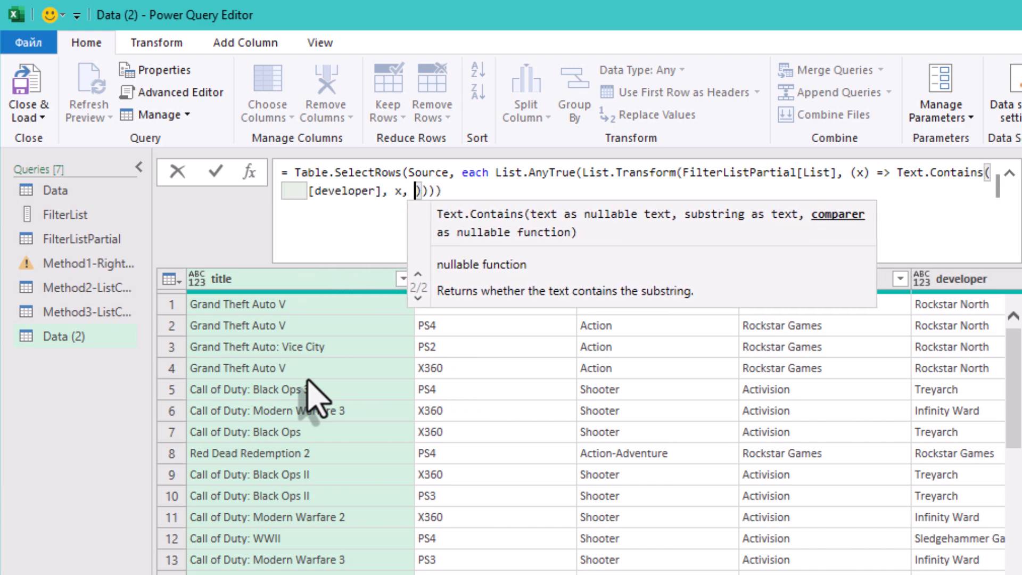
type("Comparer.OrdinalIgnoreCase")
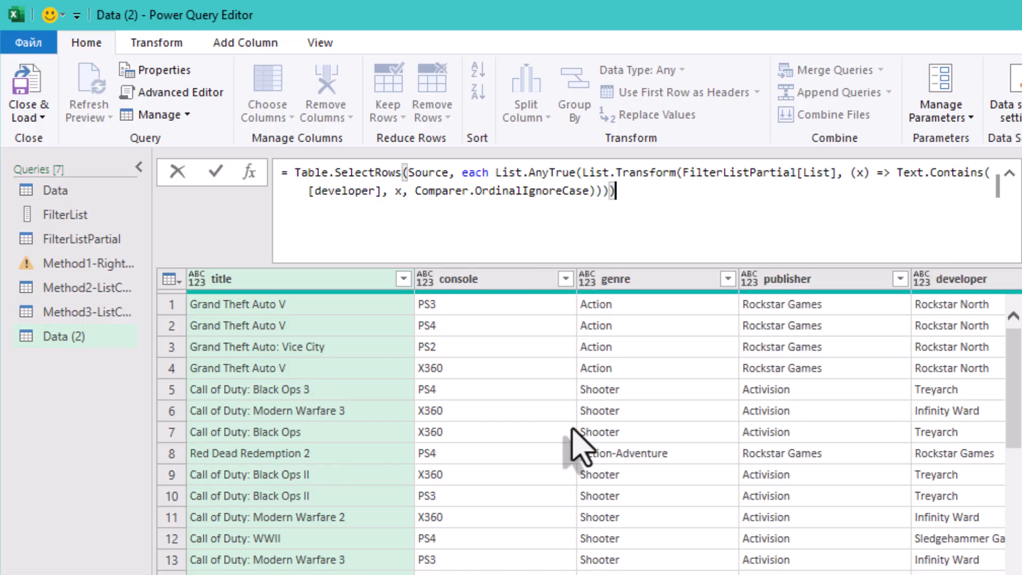
mouse_move(414, 170)
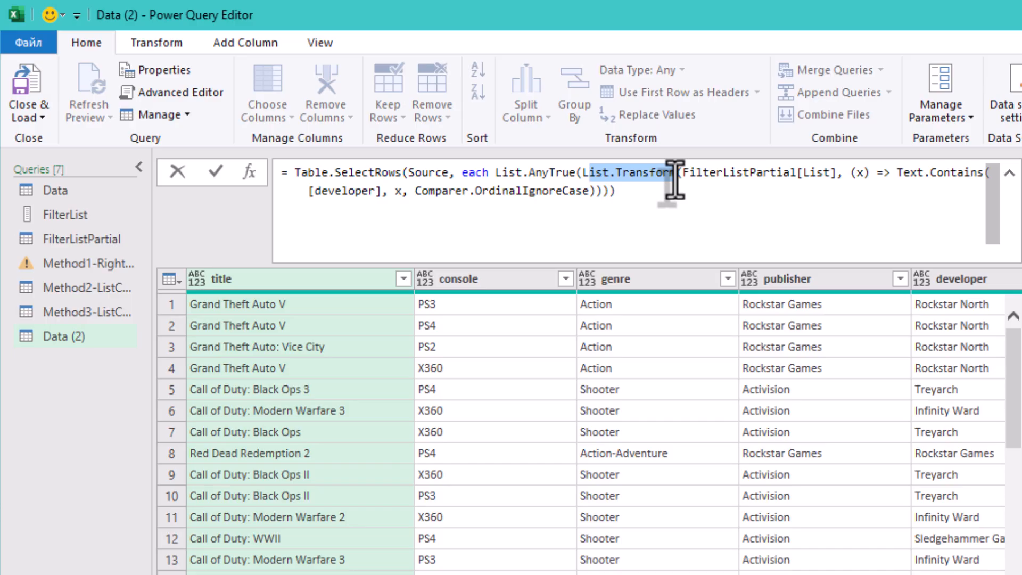
mouse_move(701, 173)
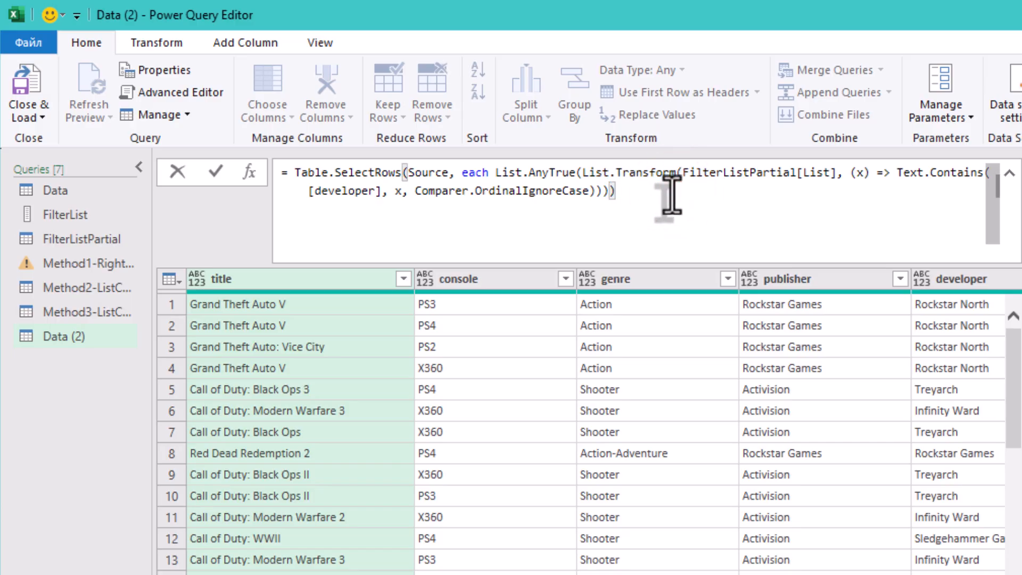
mouse_move(668, 190)
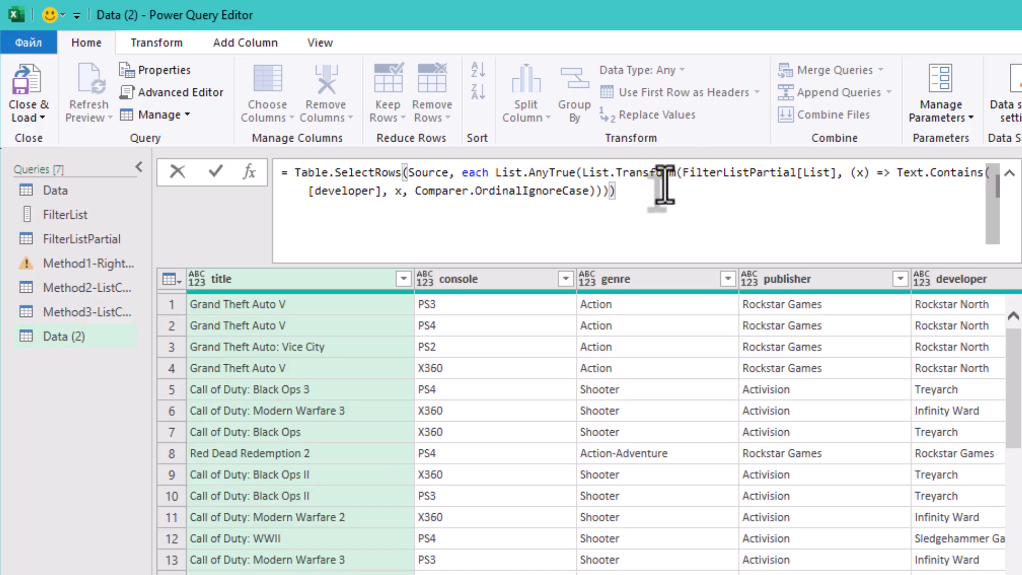
mouse_move(454, 196)
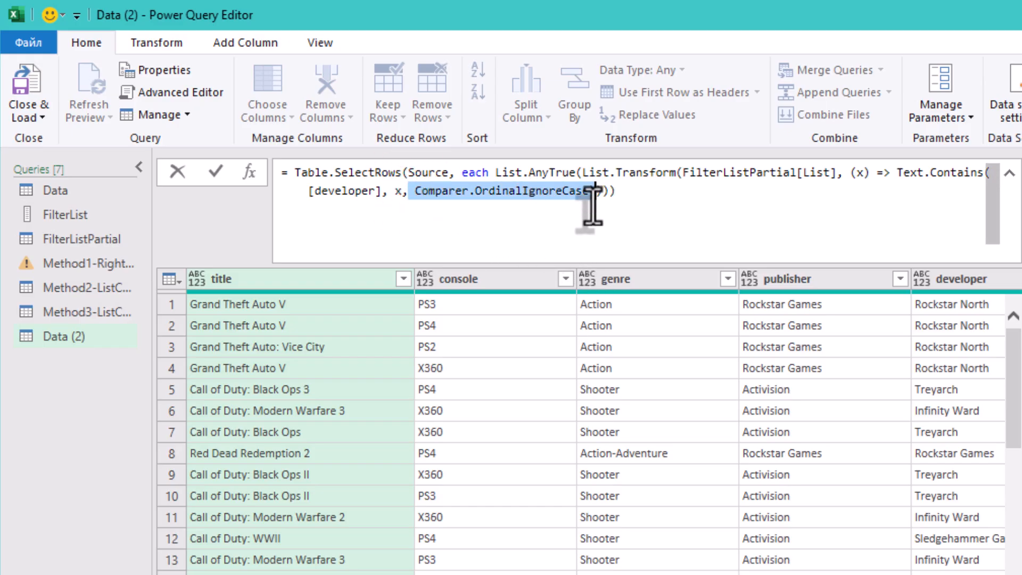
- Commit the partial-match formula so Data (2) keeps only matching developers' games
left_click(216, 170)
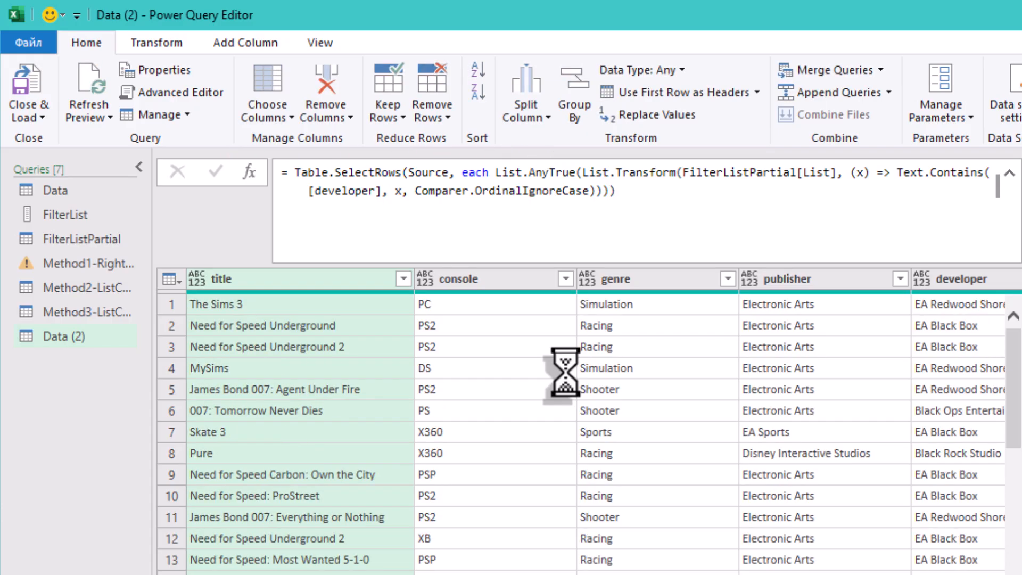
mouse_move(650, 485)
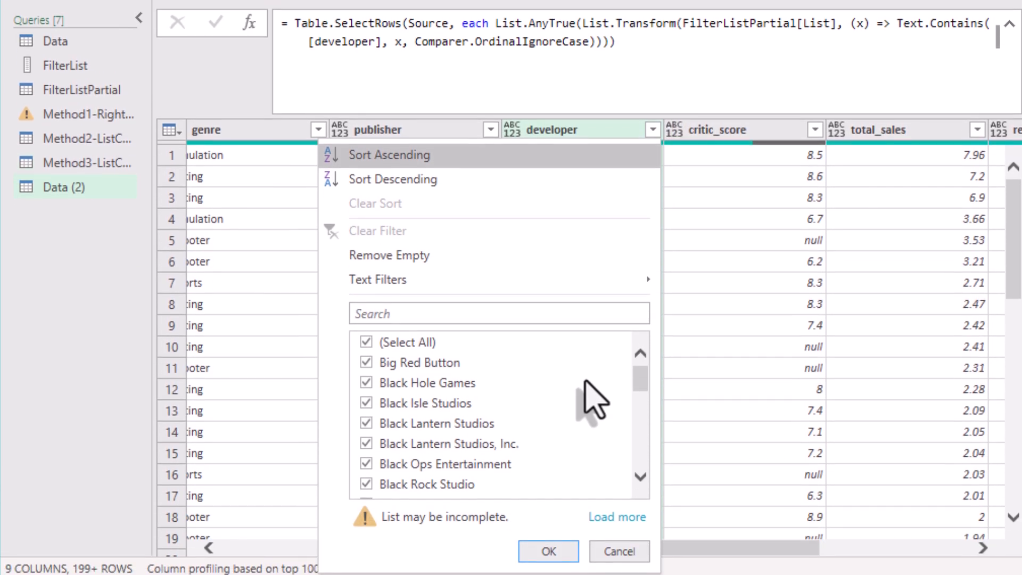
scroll("down", 3)
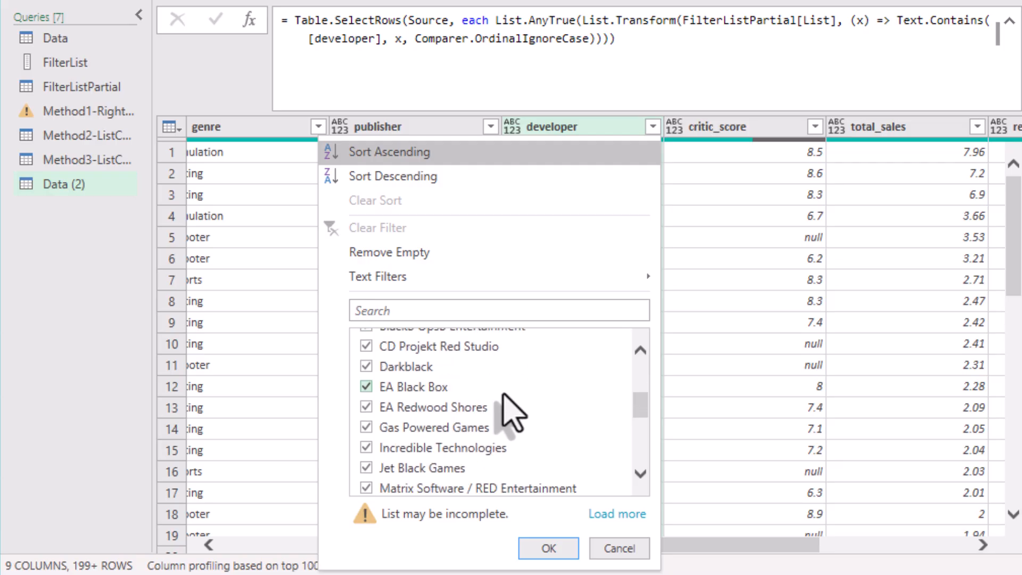
scroll("down", 3)
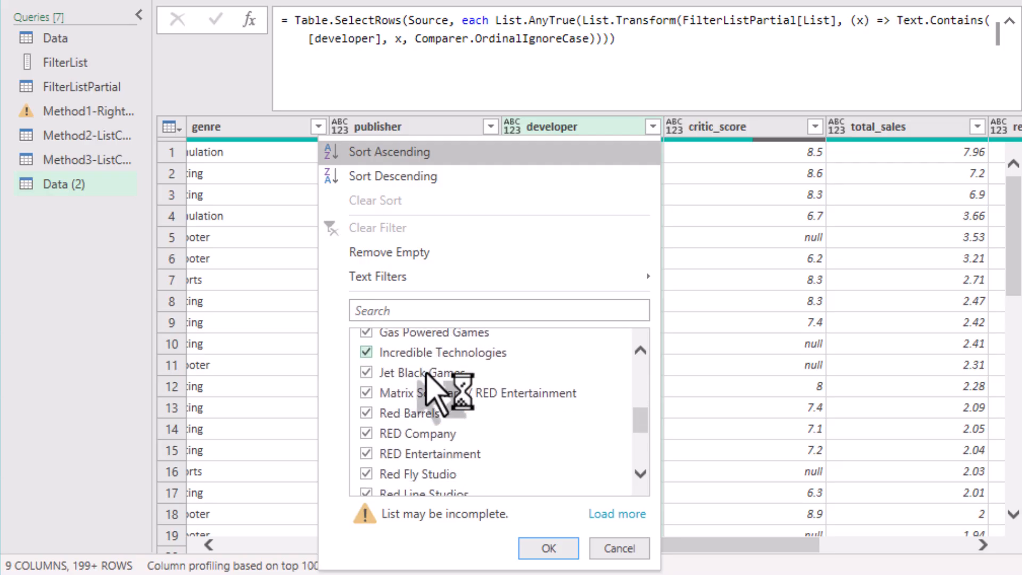
scroll("down", 3)
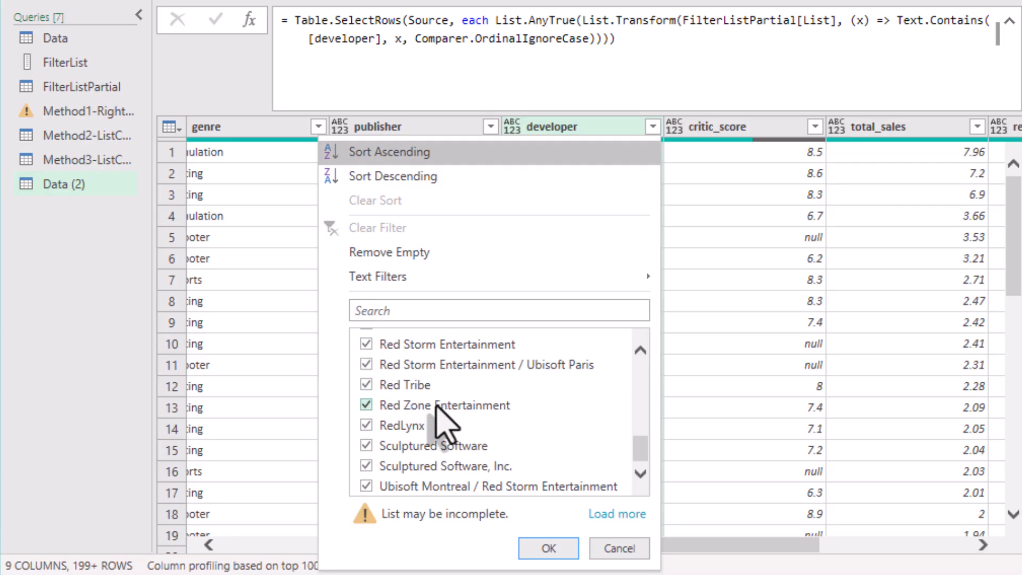
mouse_move(658, 534)
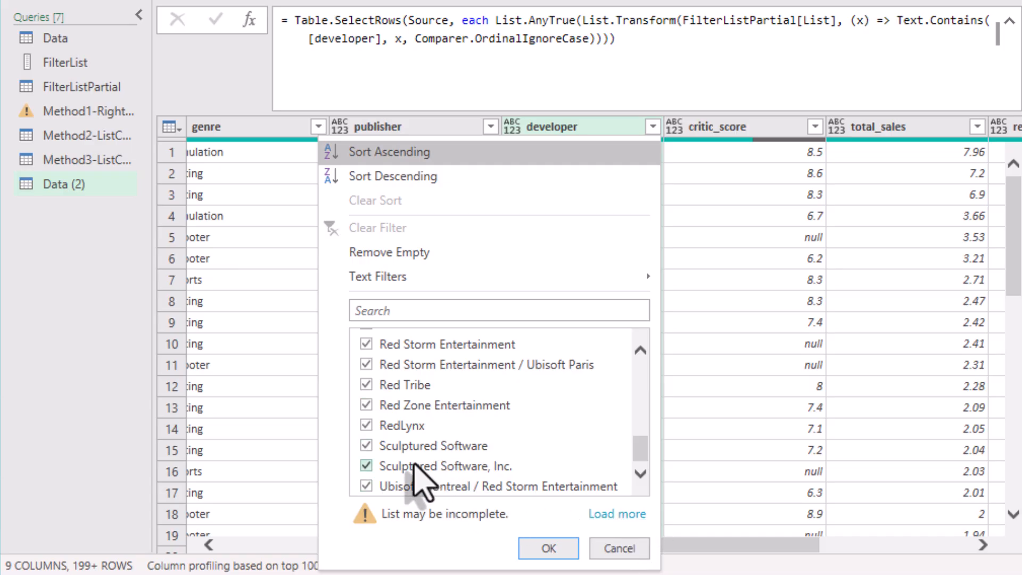
mouse_move(449, 485)
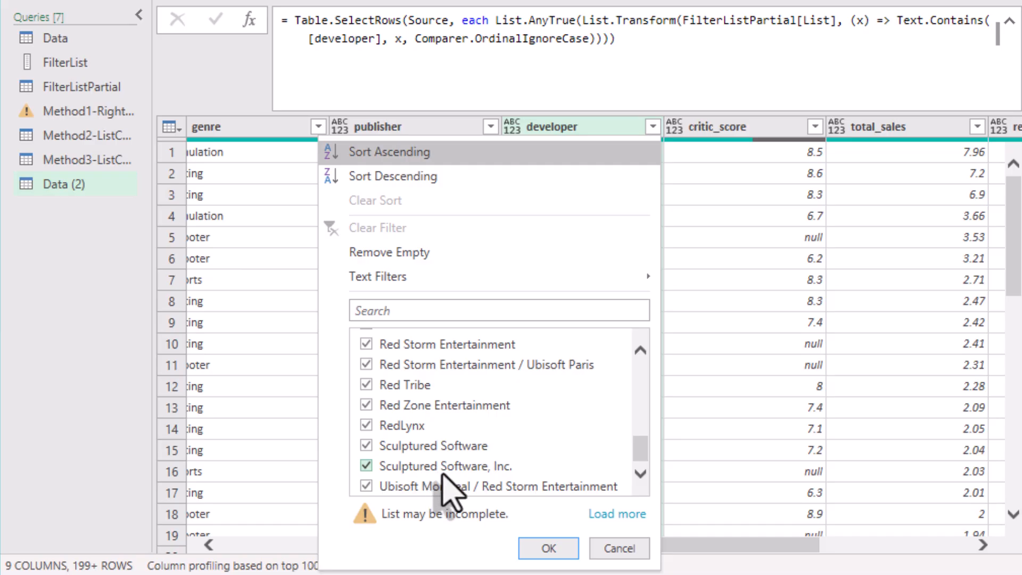
mouse_move(710, 316)
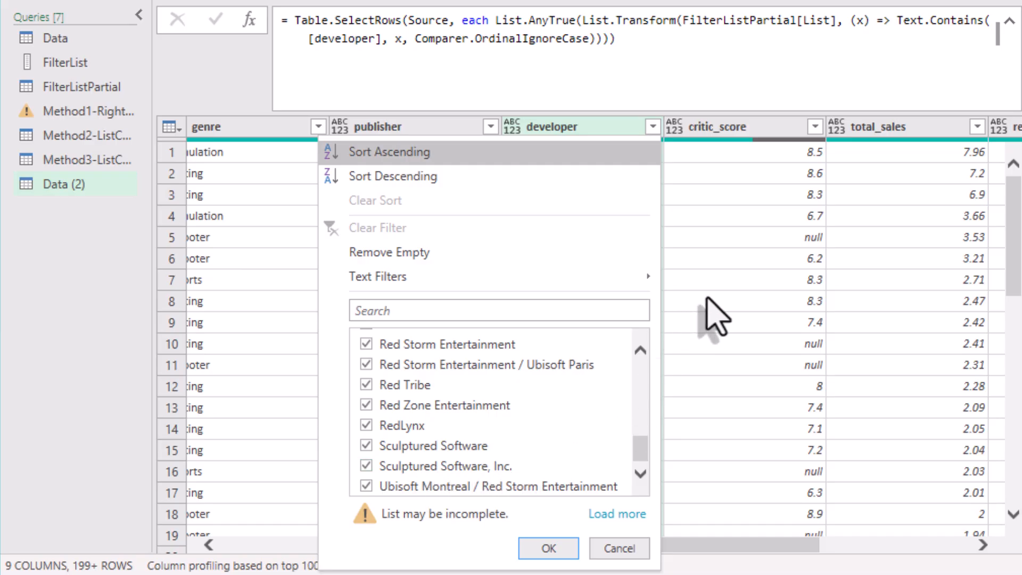
left_click(547, 547)
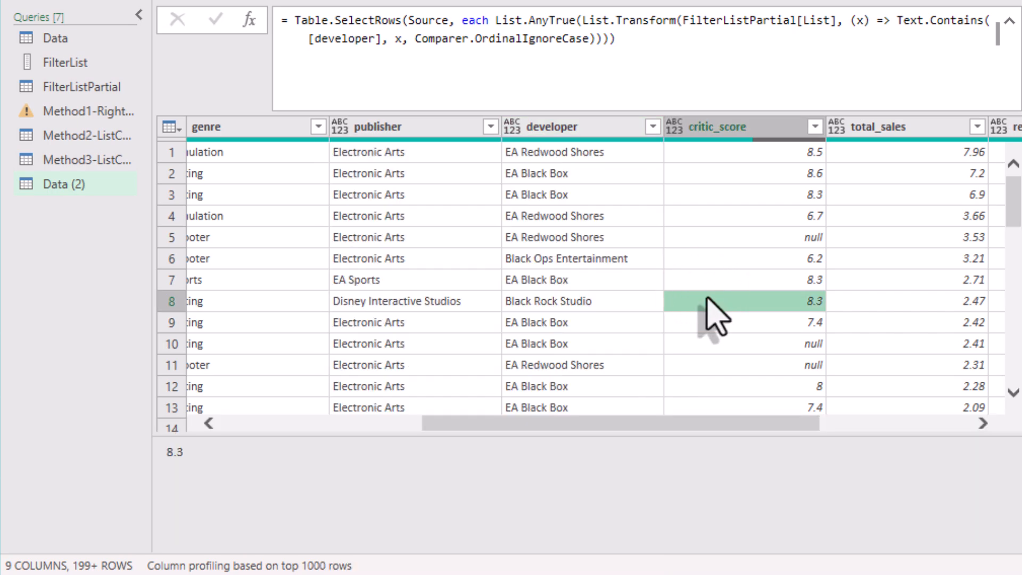
mouse_move(1007, 215)
type("Method")
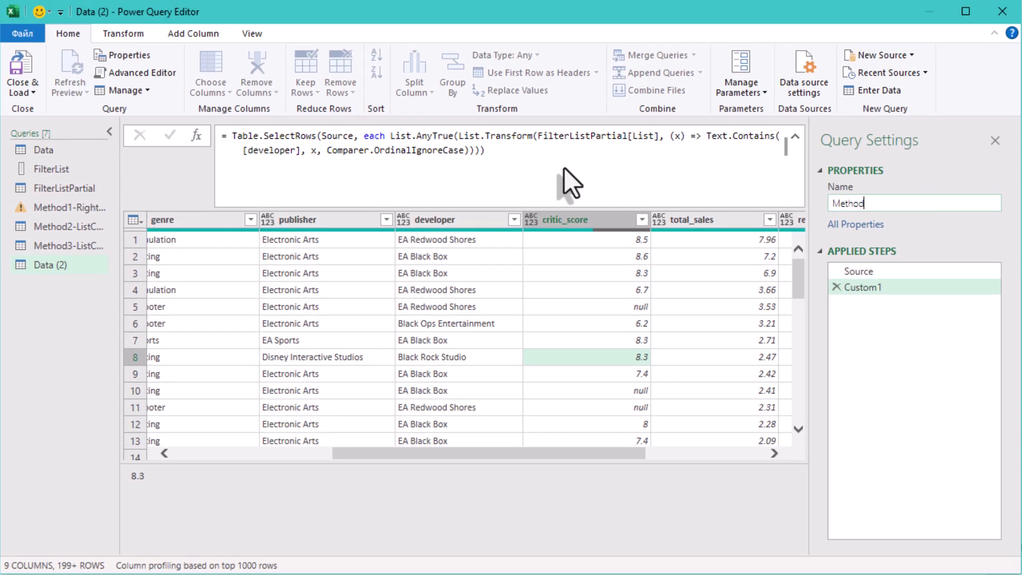
- Enter the new query name Method4-PartialMatch in the Properties Name box
type("4")
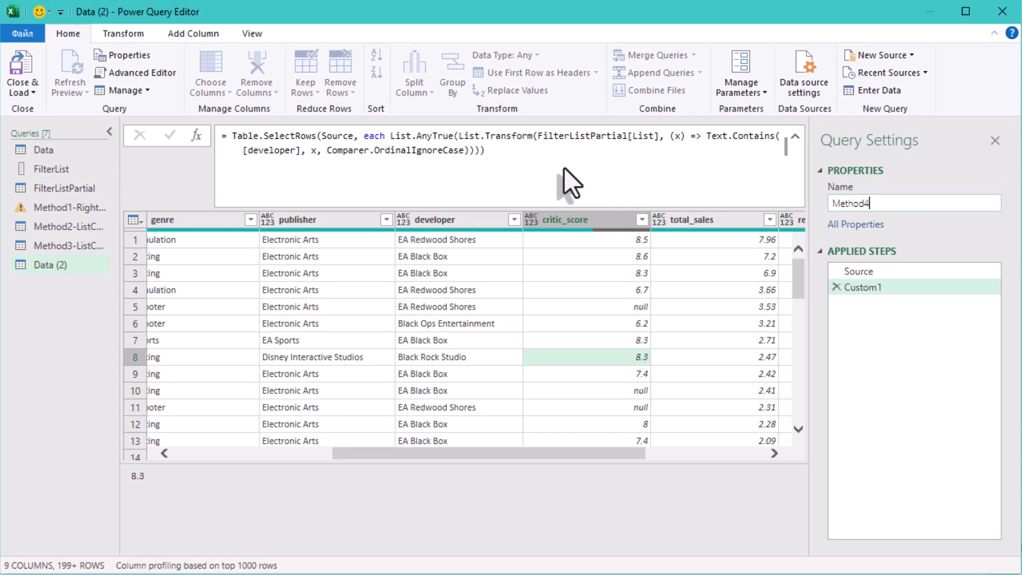
type("-")
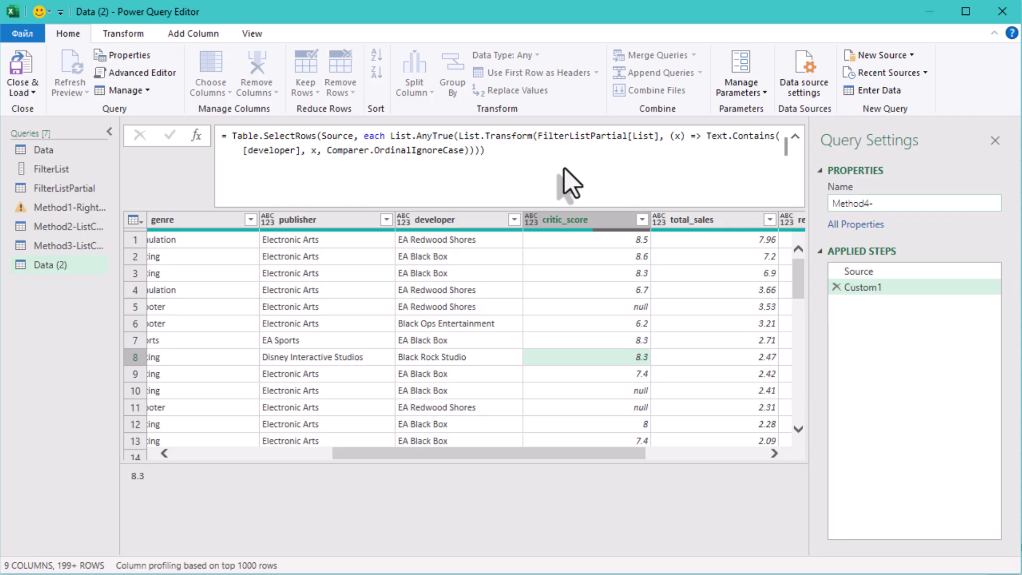
type("Par")
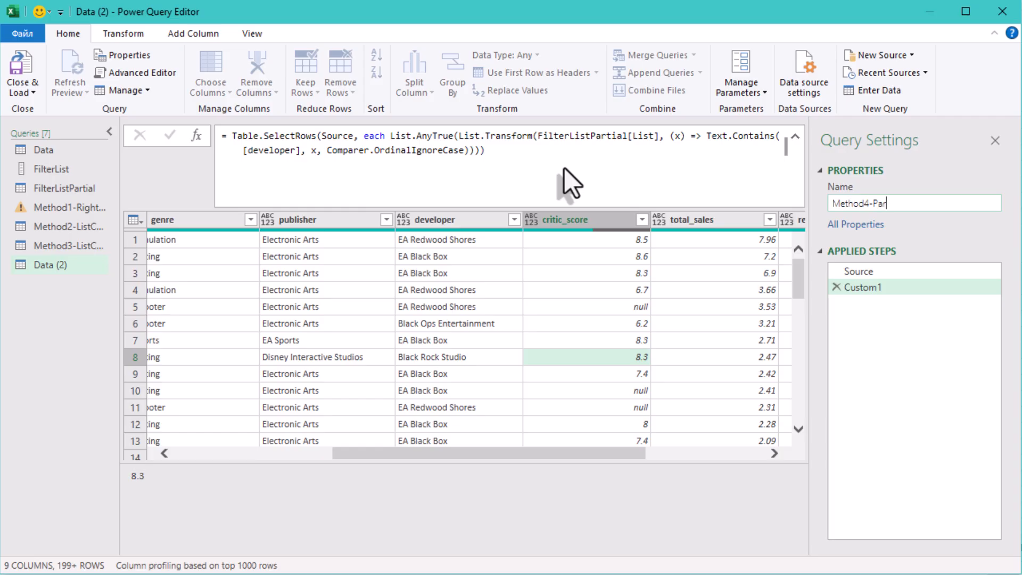
type("tial")
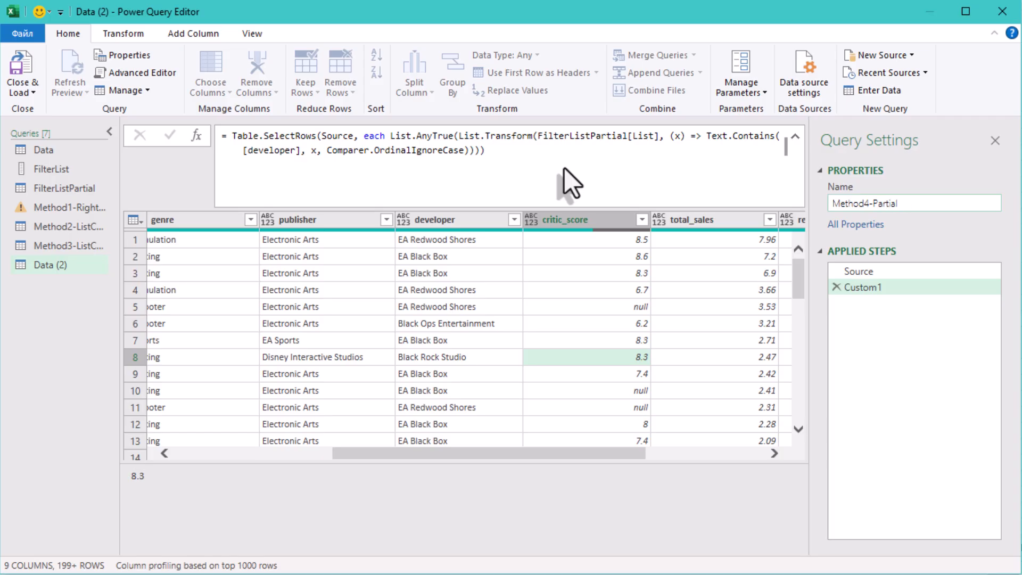
type("Match")
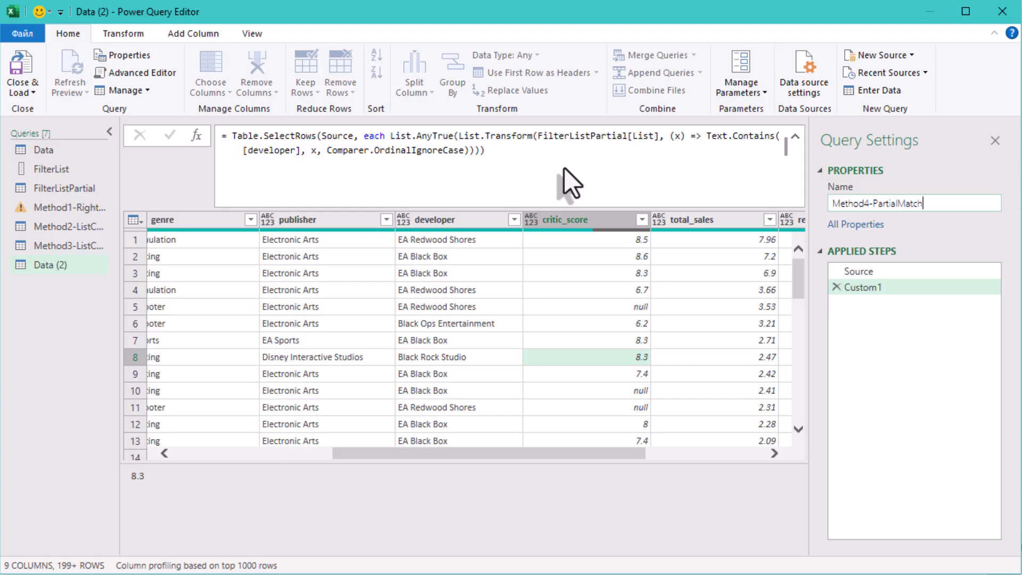